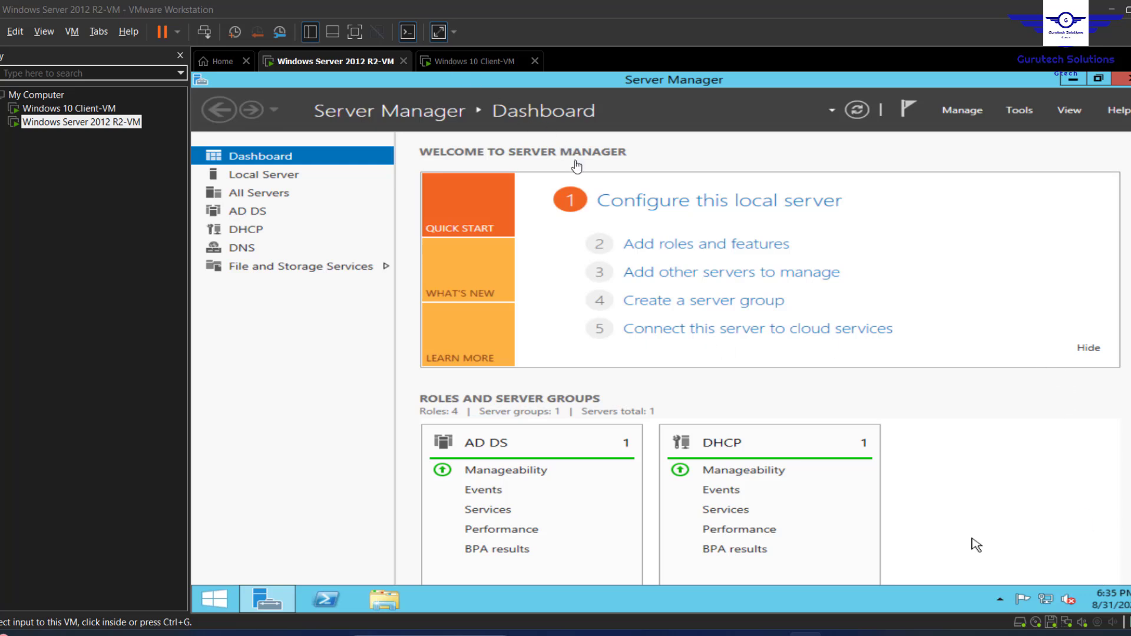
mouse_move(229, 219)
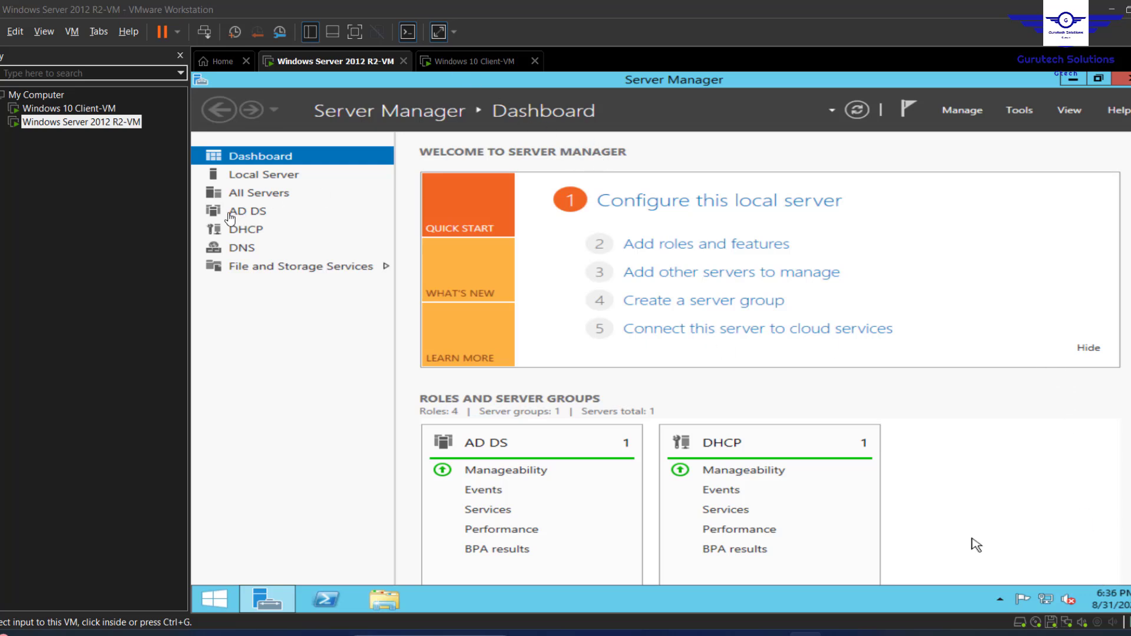
mouse_move(244, 234)
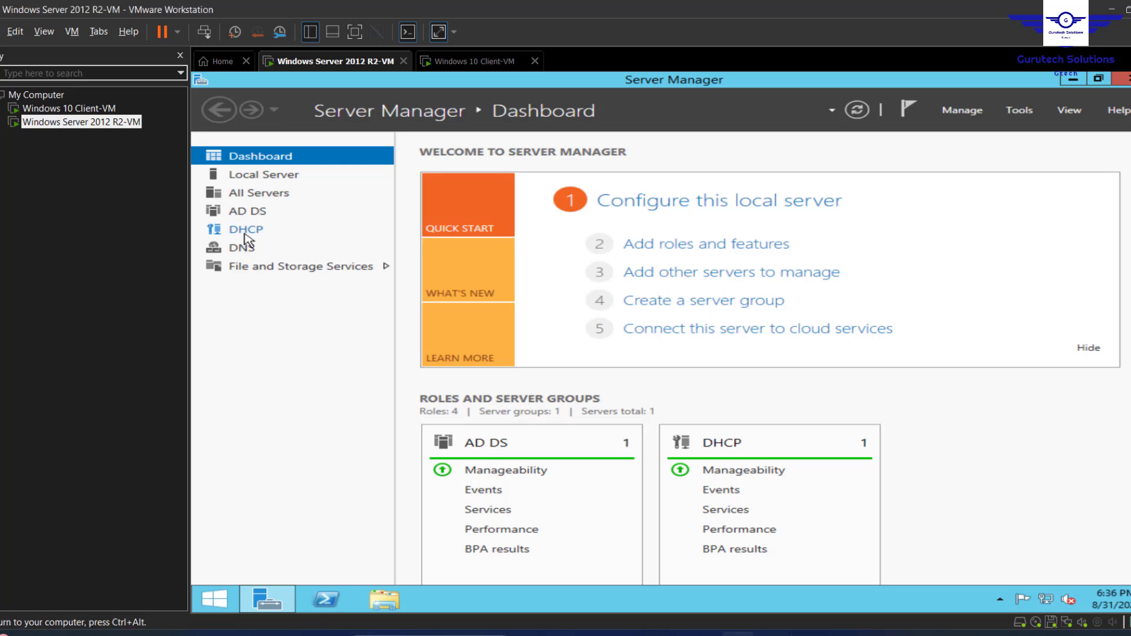
Step: Open the DHCP console, expand to the GTECH-Users scope, and view its empty Address Leases
left_click(245, 229)
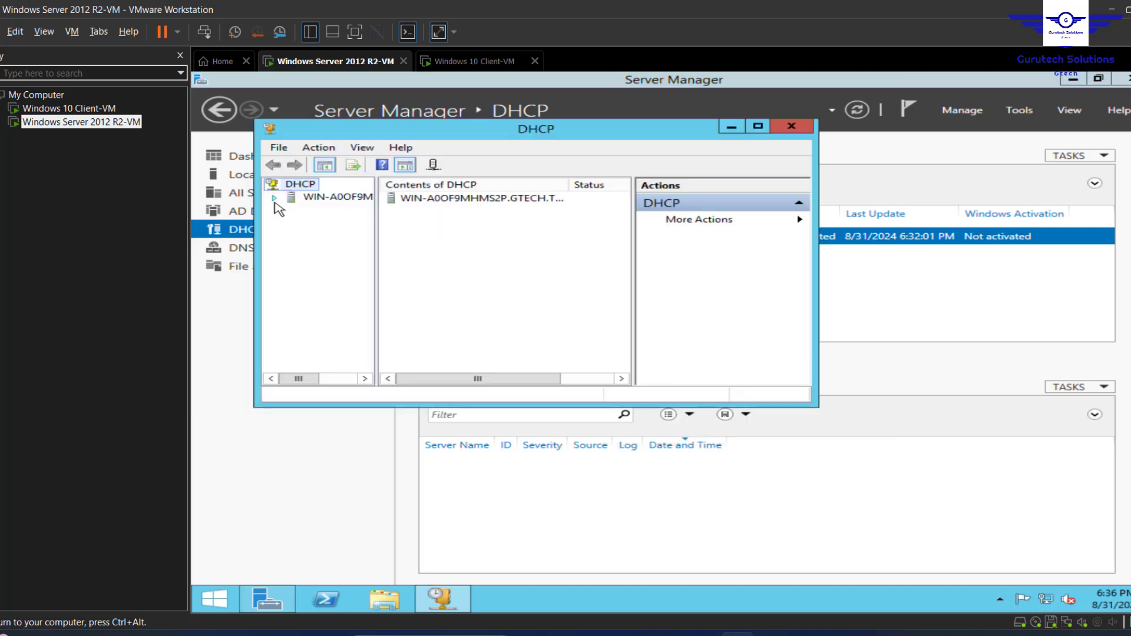
left_click(275, 196)
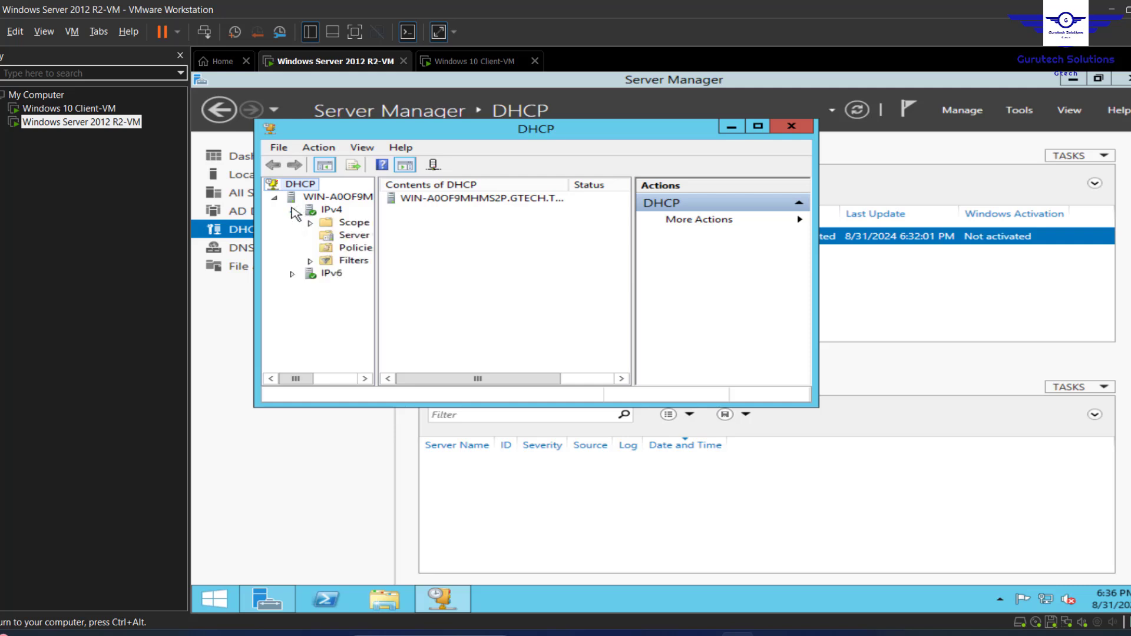
left_click(355, 222)
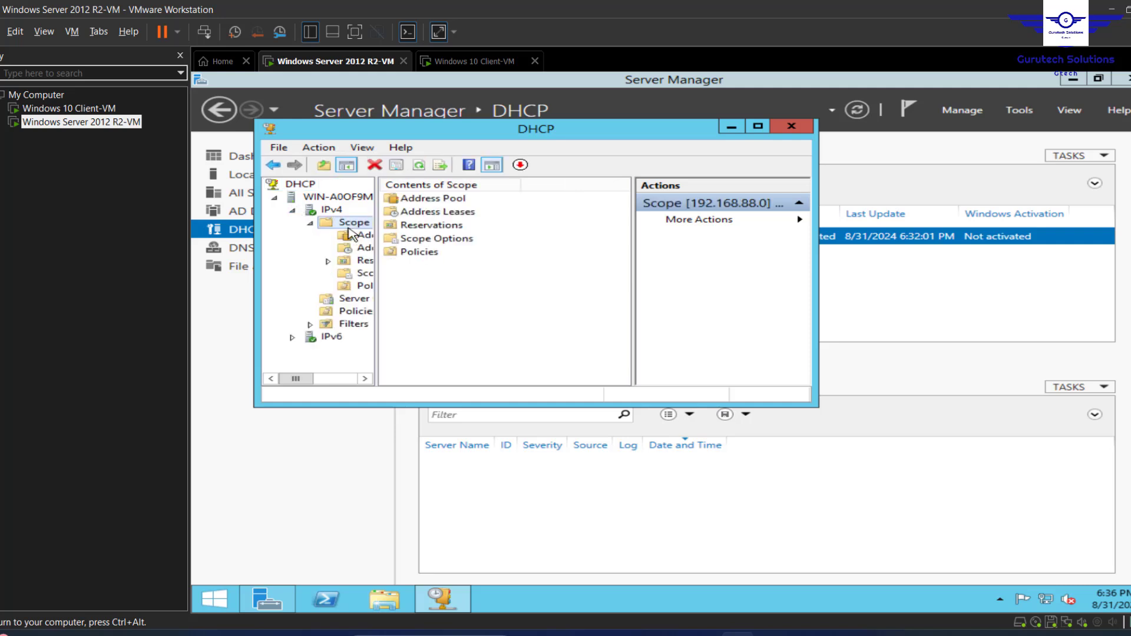
mouse_move(373, 219)
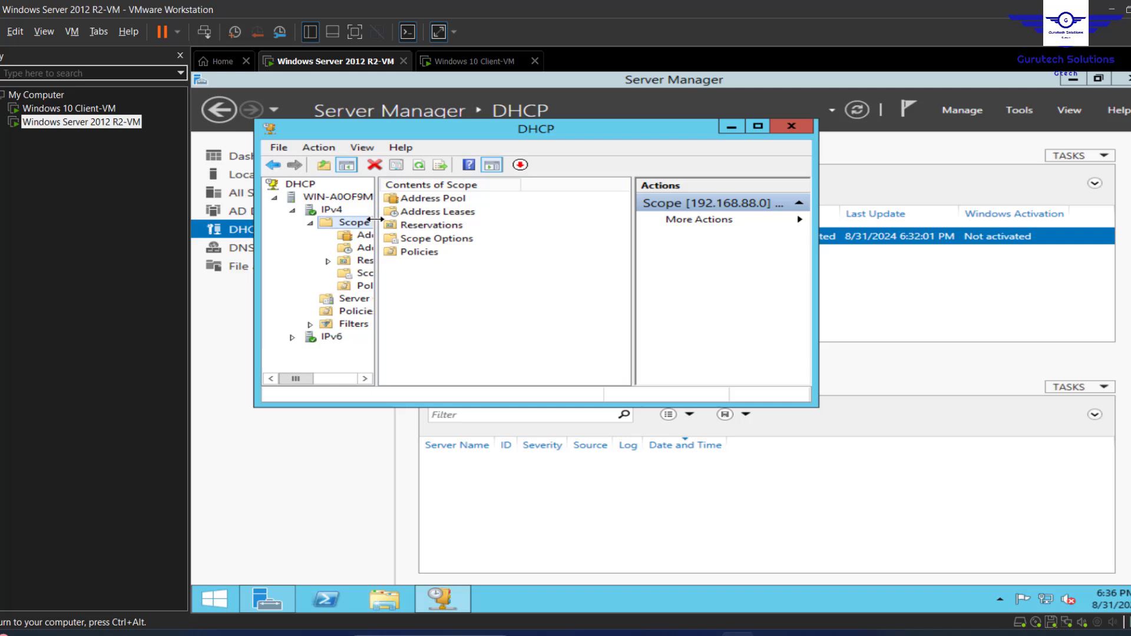
left_click(354, 222)
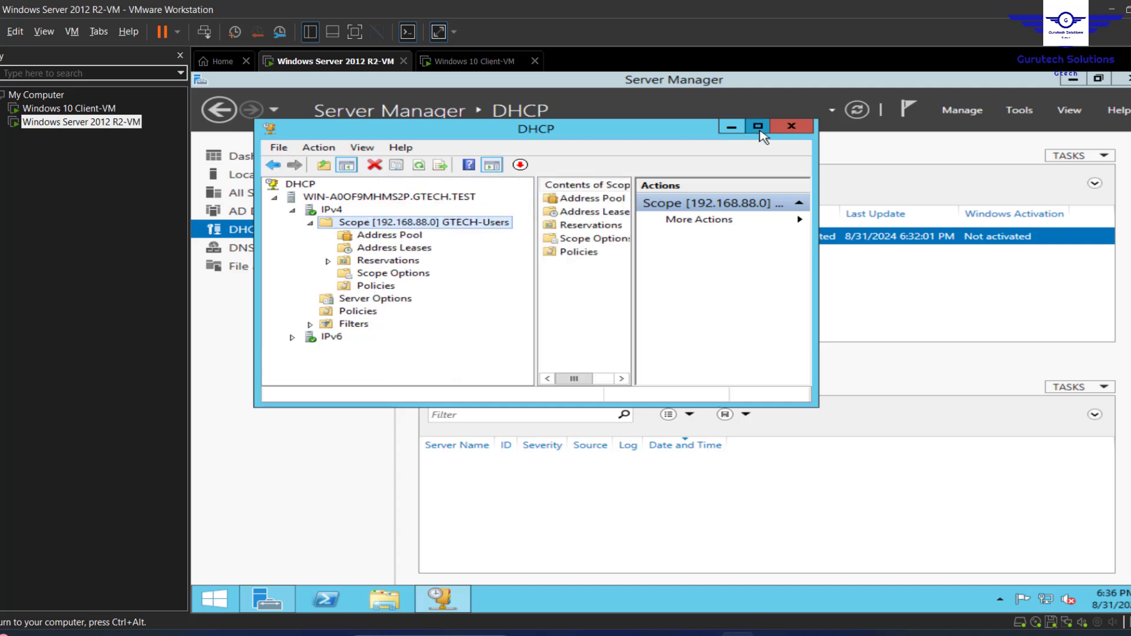
left_click(758, 126)
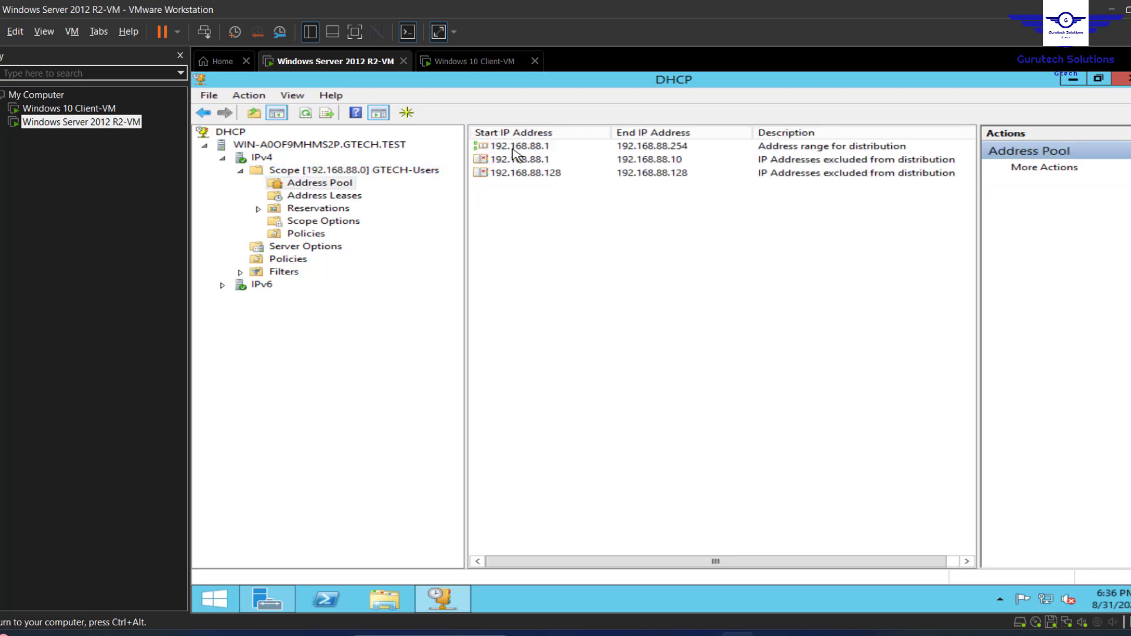
left_click(326, 196)
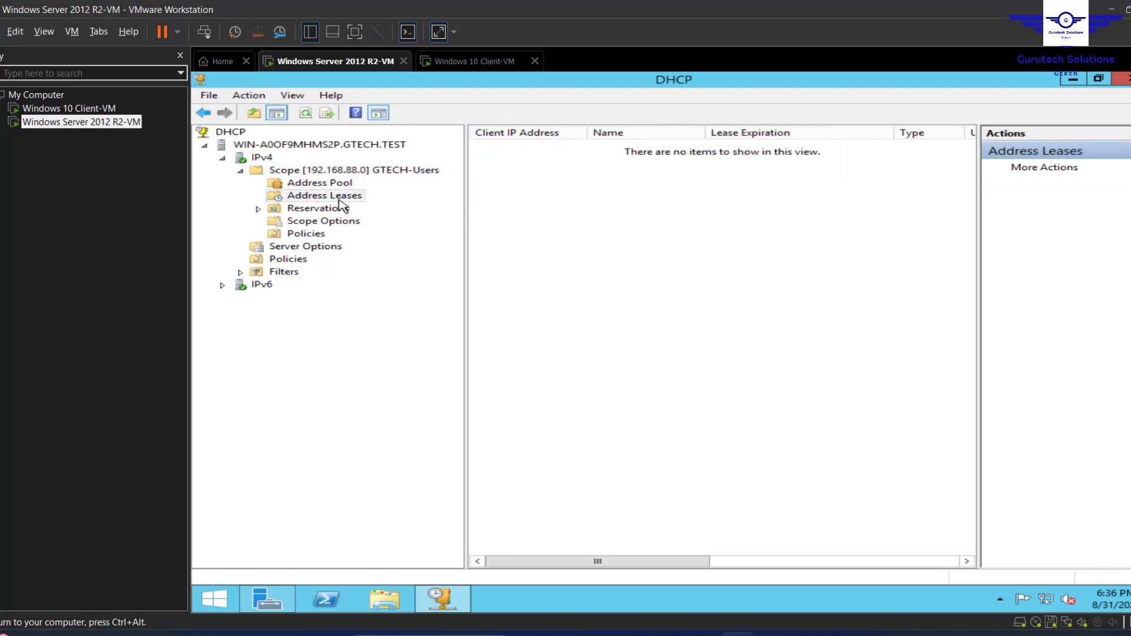
Step: On the Windows 10 client, open Ethernet0 status via Network & Internet settings, declining UAC
left_click(479, 61)
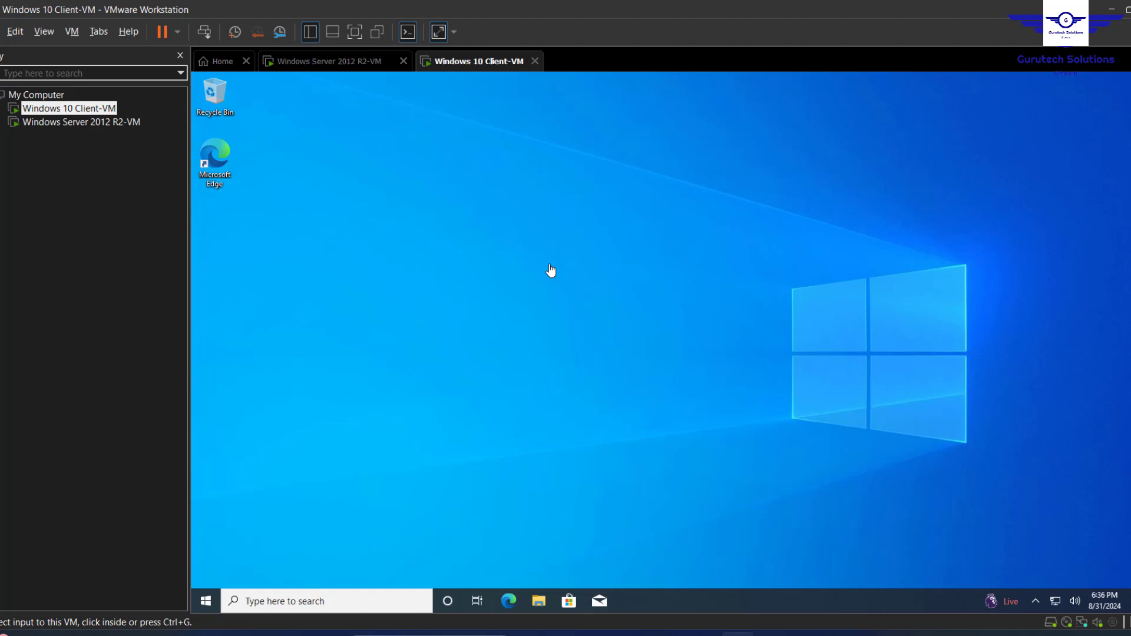
mouse_move(1008, 533)
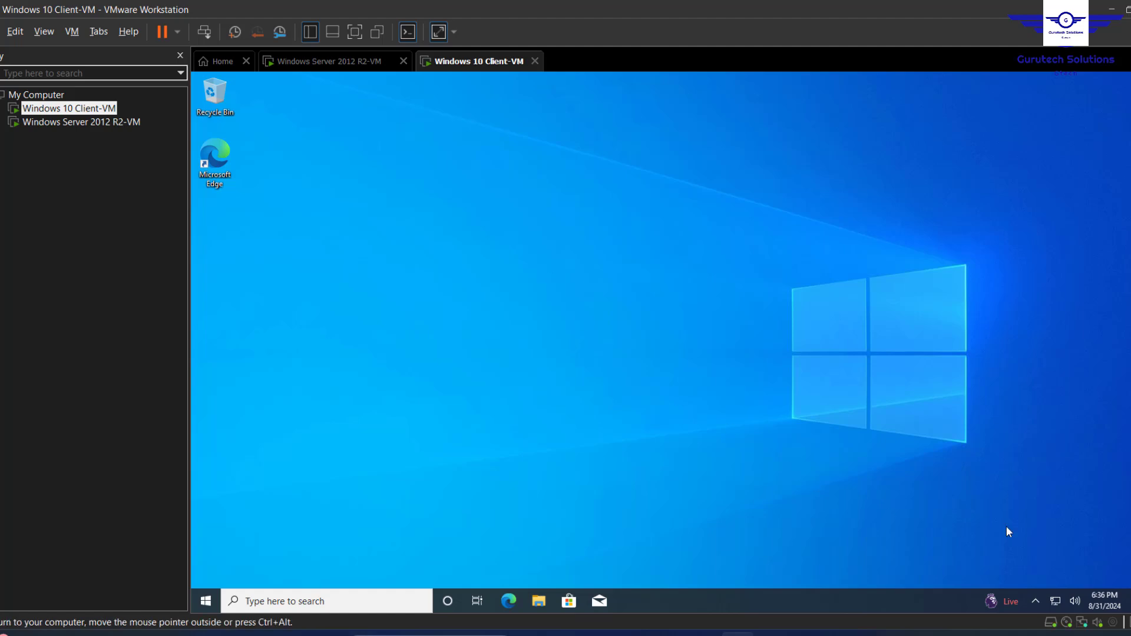
right_click(1055, 601)
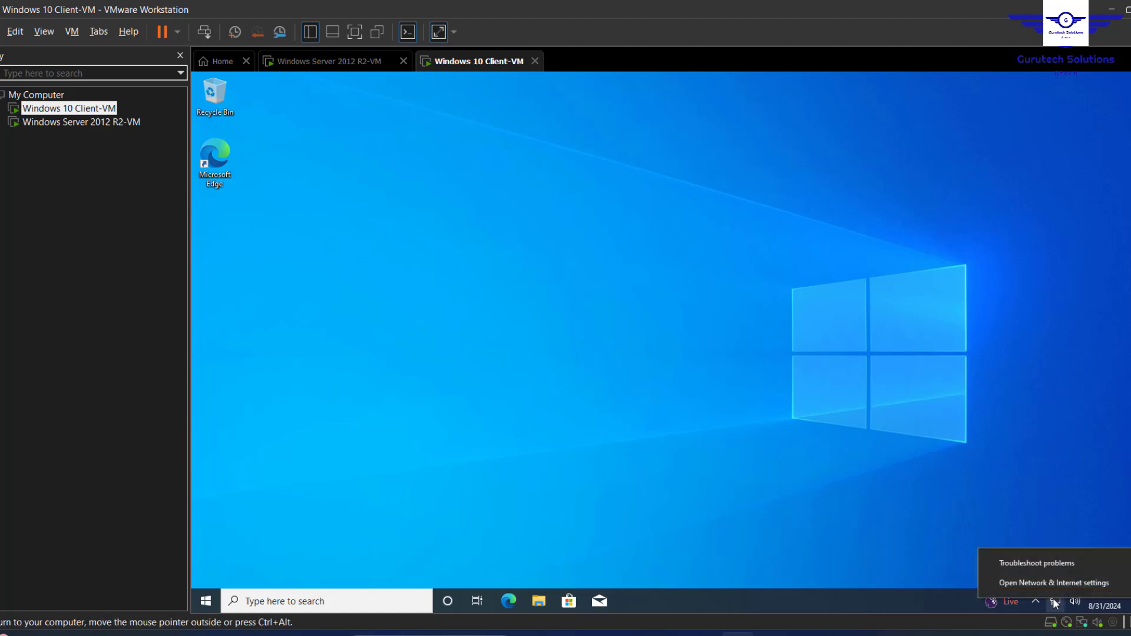
left_click(1054, 582)
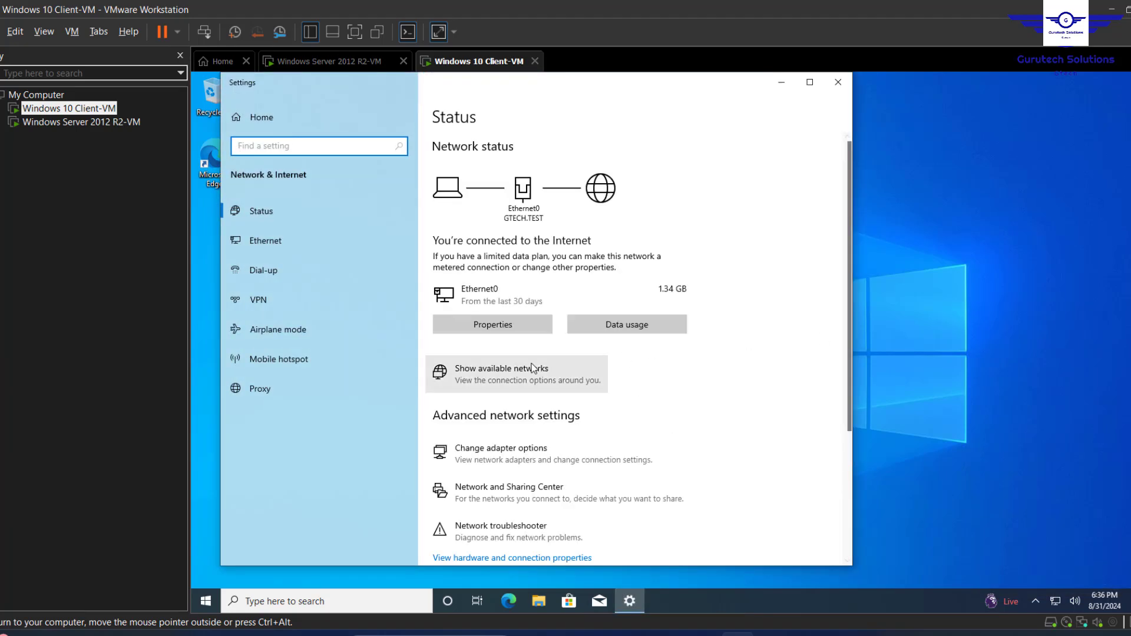
scroll("down", 3)
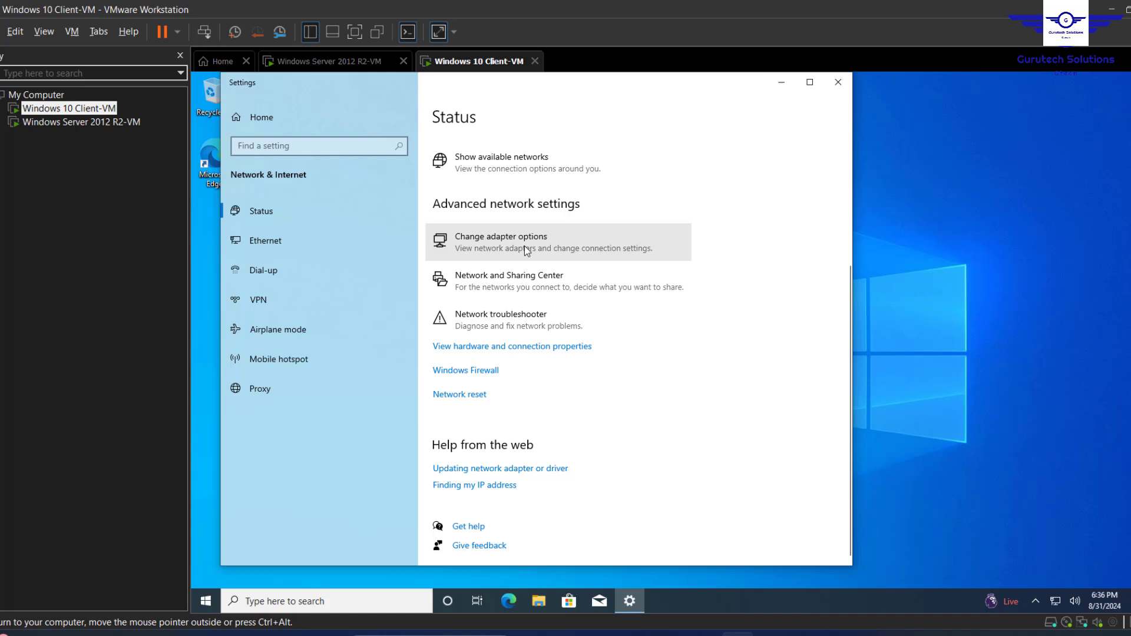
left_click(501, 242)
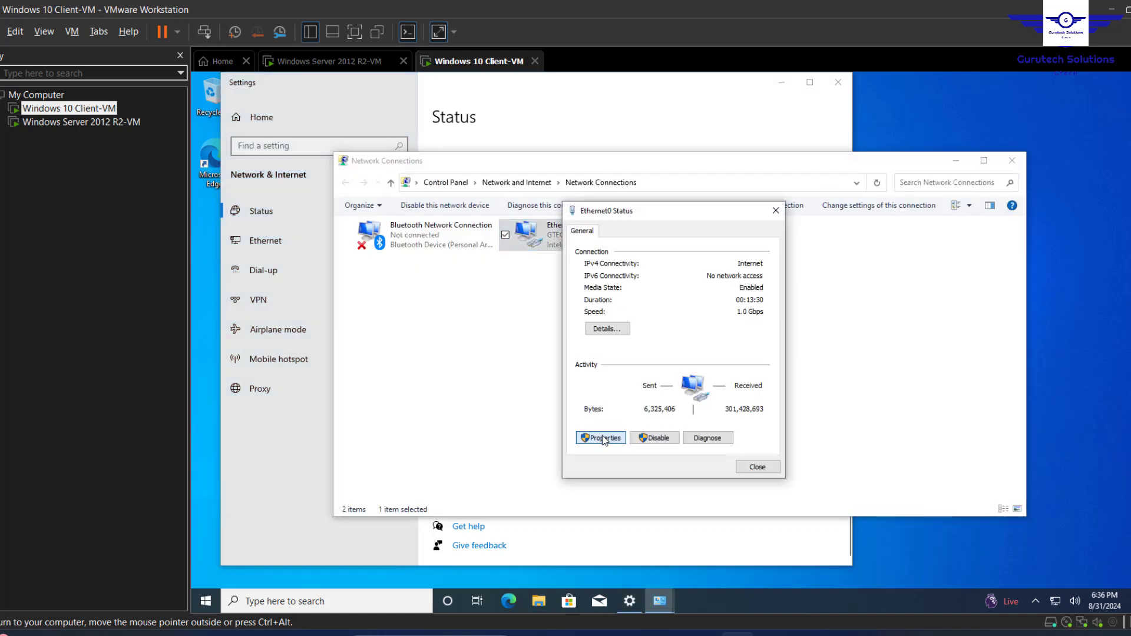
left_click(600, 438)
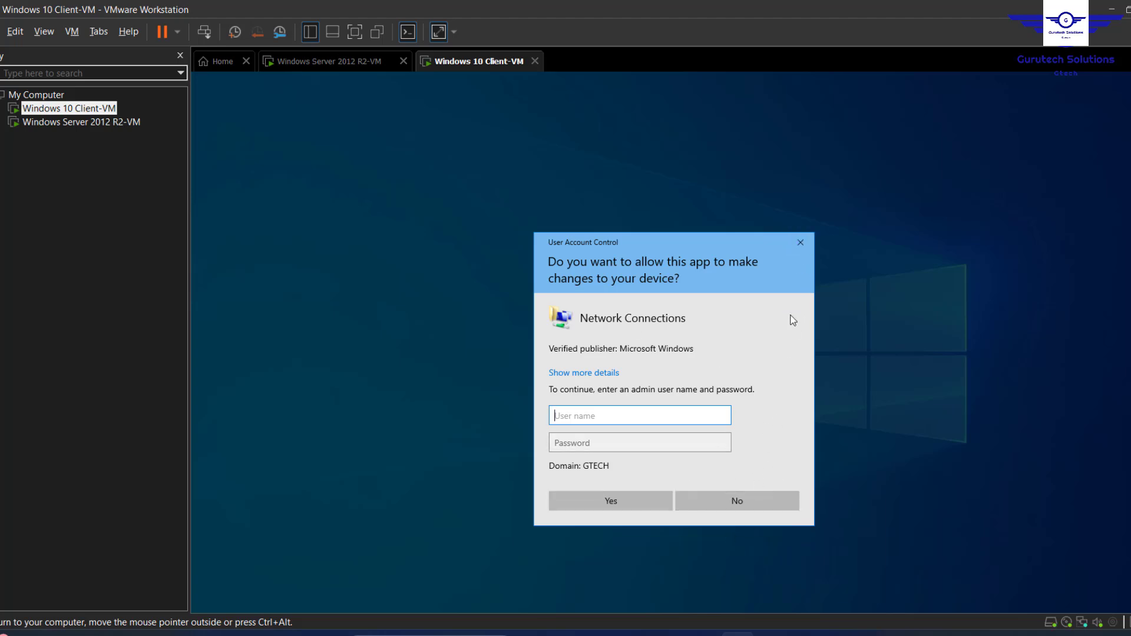
left_click(610, 501)
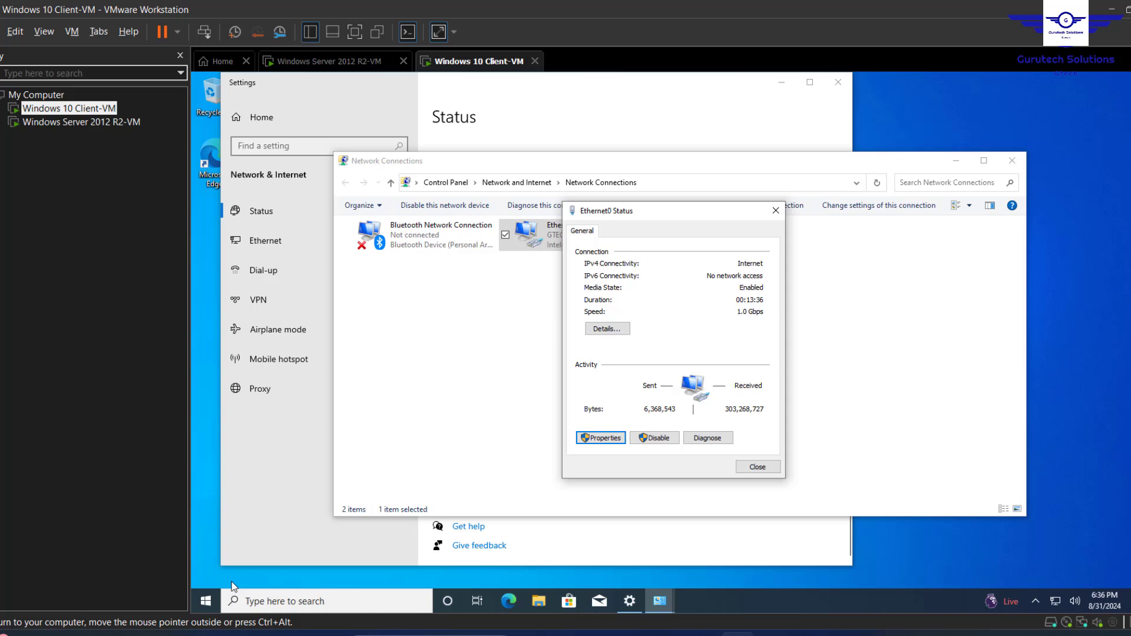
Step: Sign out, then sign in as Other user with the testadmin GTECH domain account
left_click(205, 602)
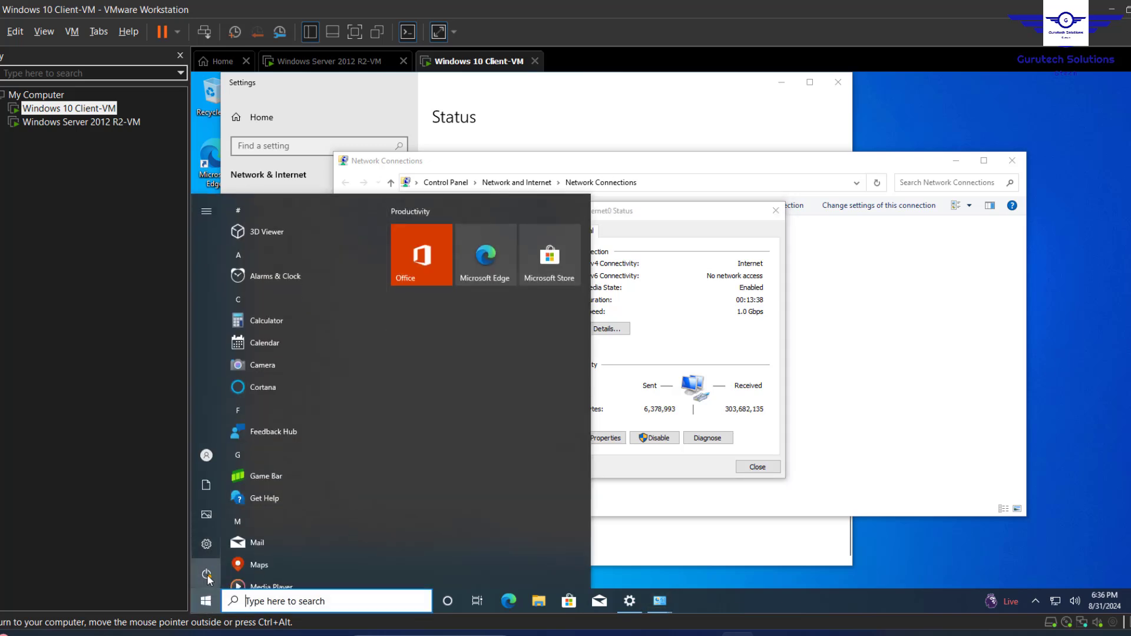
left_click(207, 454)
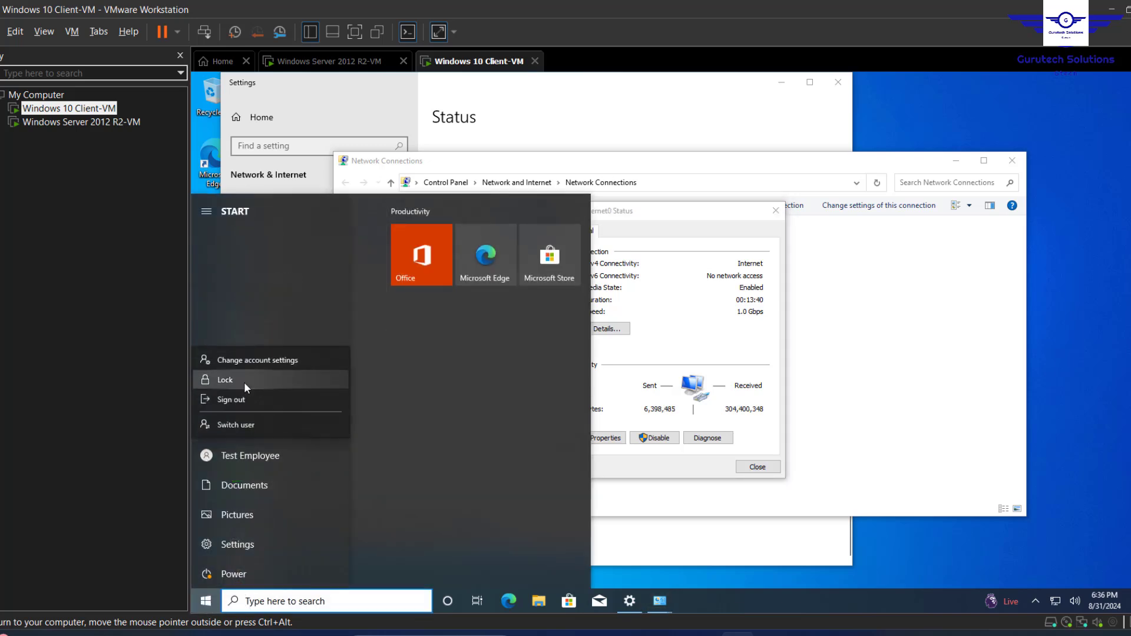
left_click(225, 380)
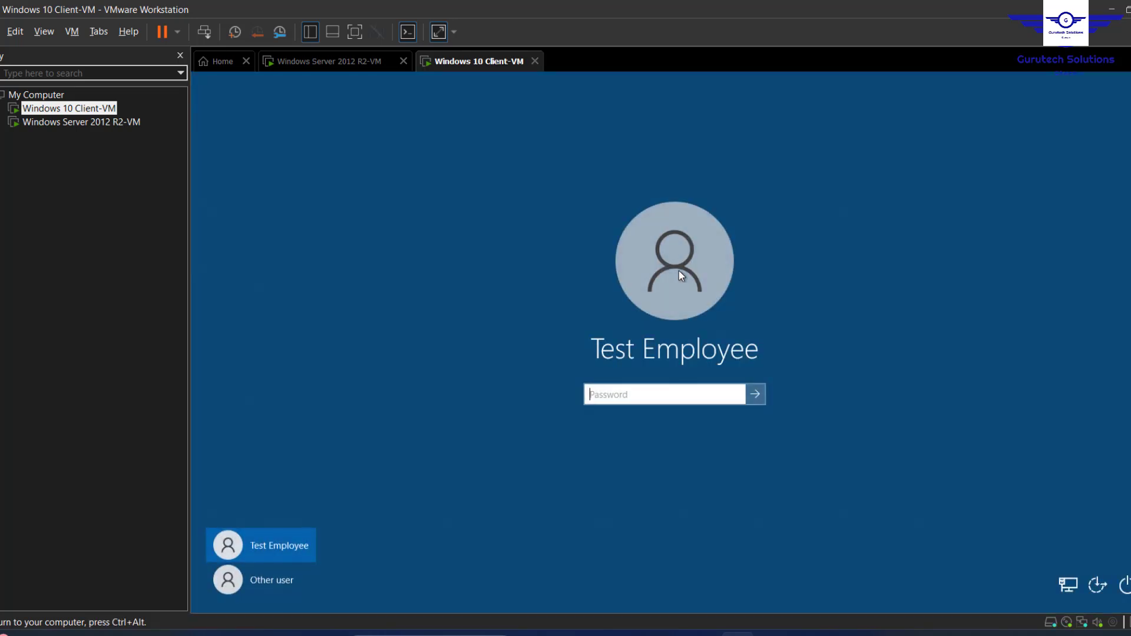
left_click(271, 579)
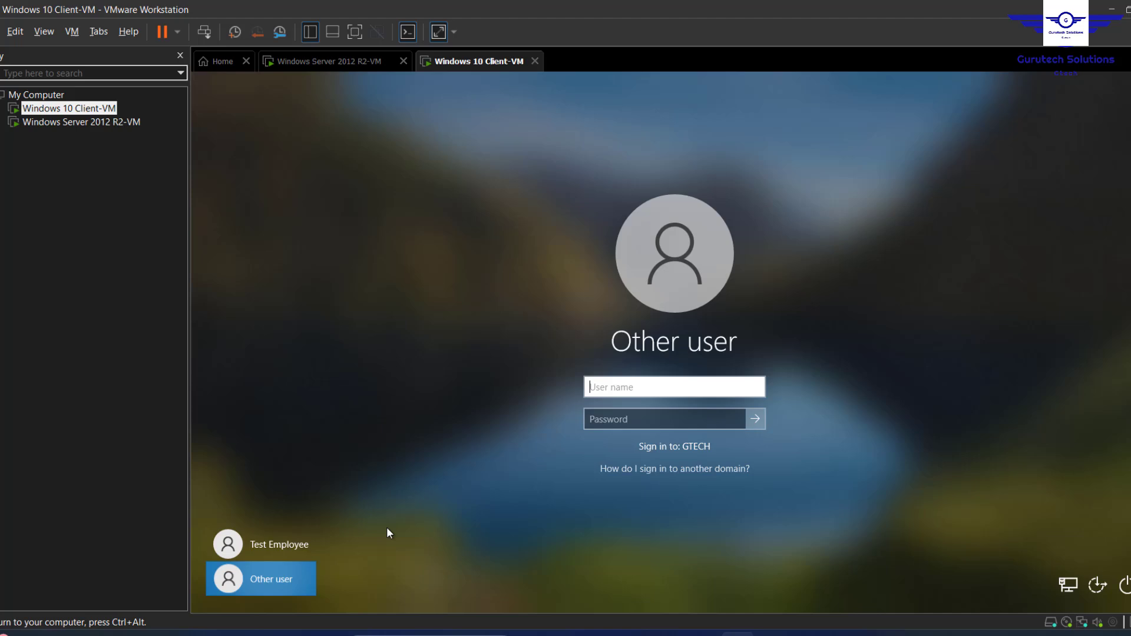
type("test")
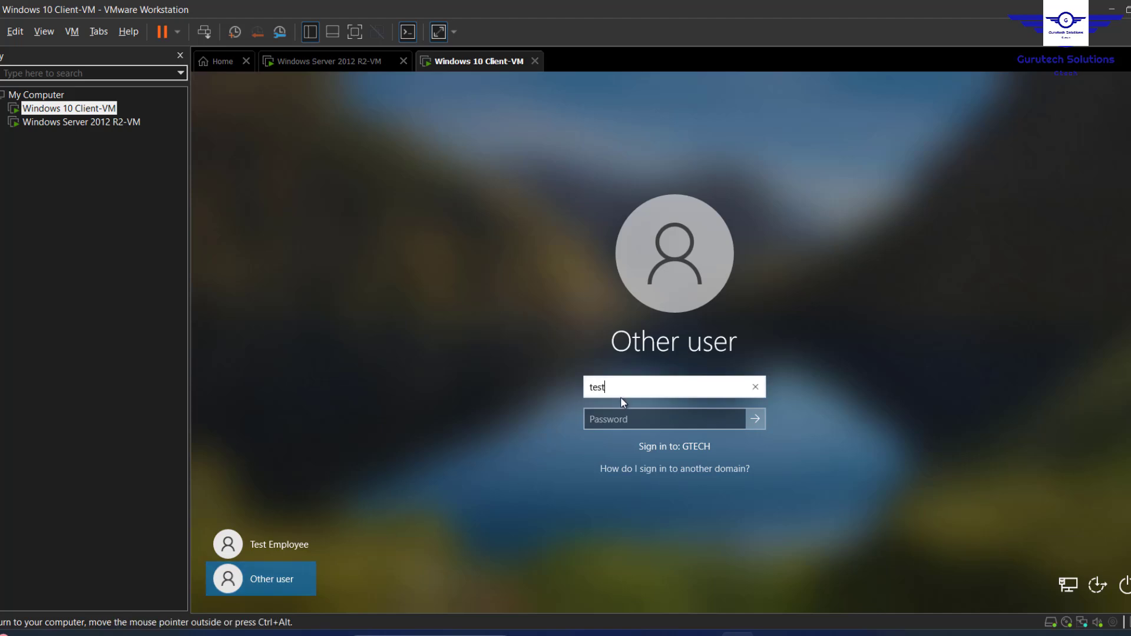
left_click(753, 419)
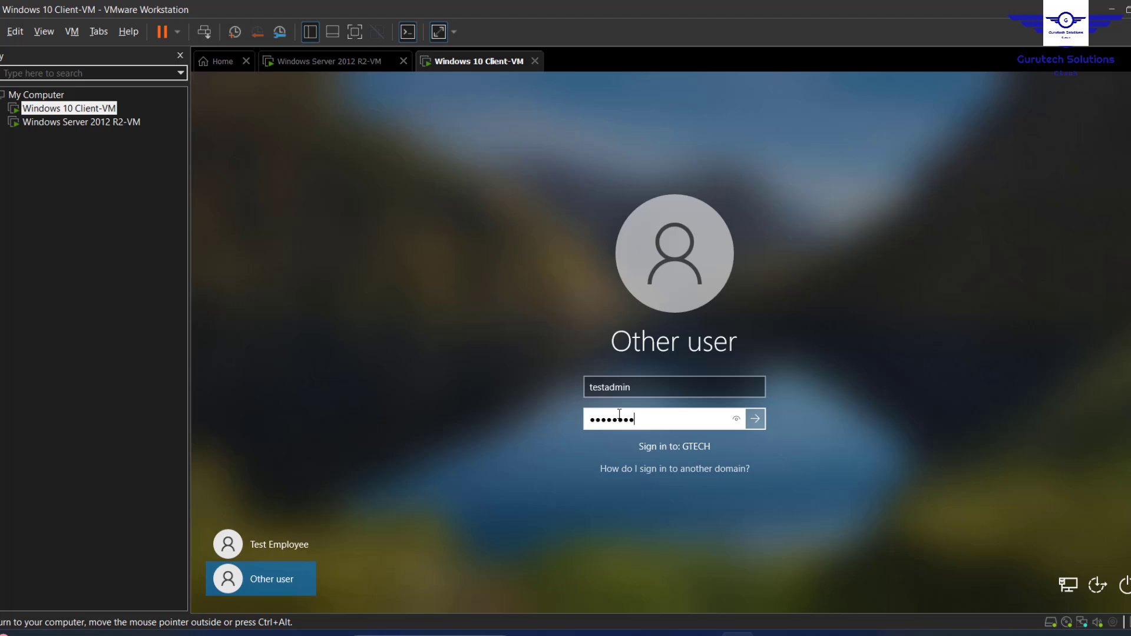
left_click(753, 418)
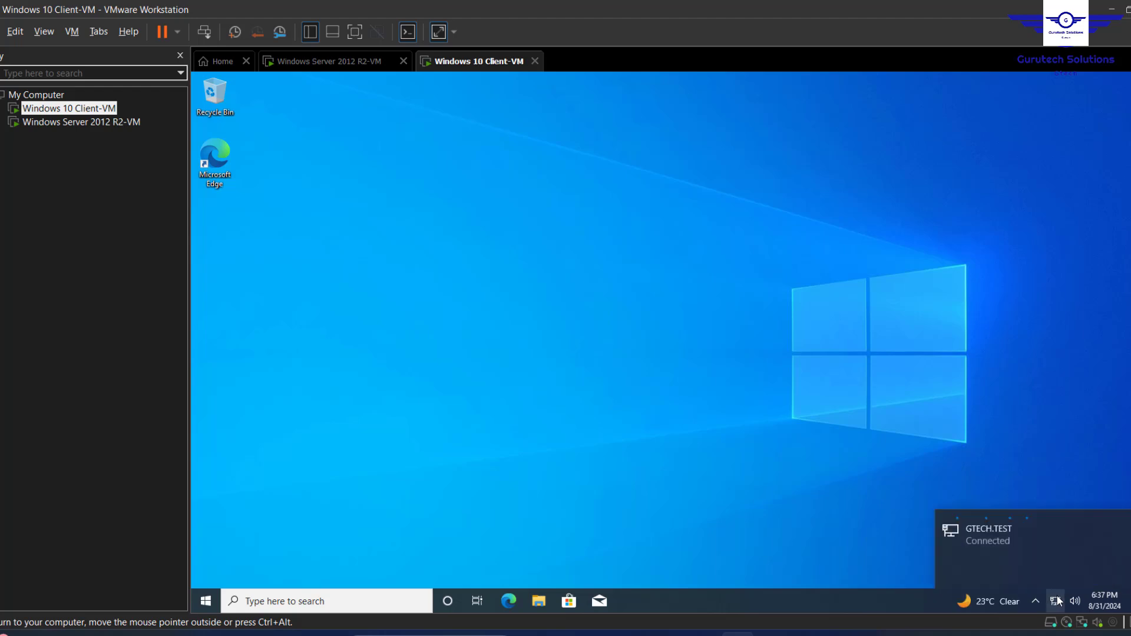
Step: Open Ethernet0's IPv4 properties showing static 192.168.88.129, and check the server's empty leases
left_click(1055, 601)
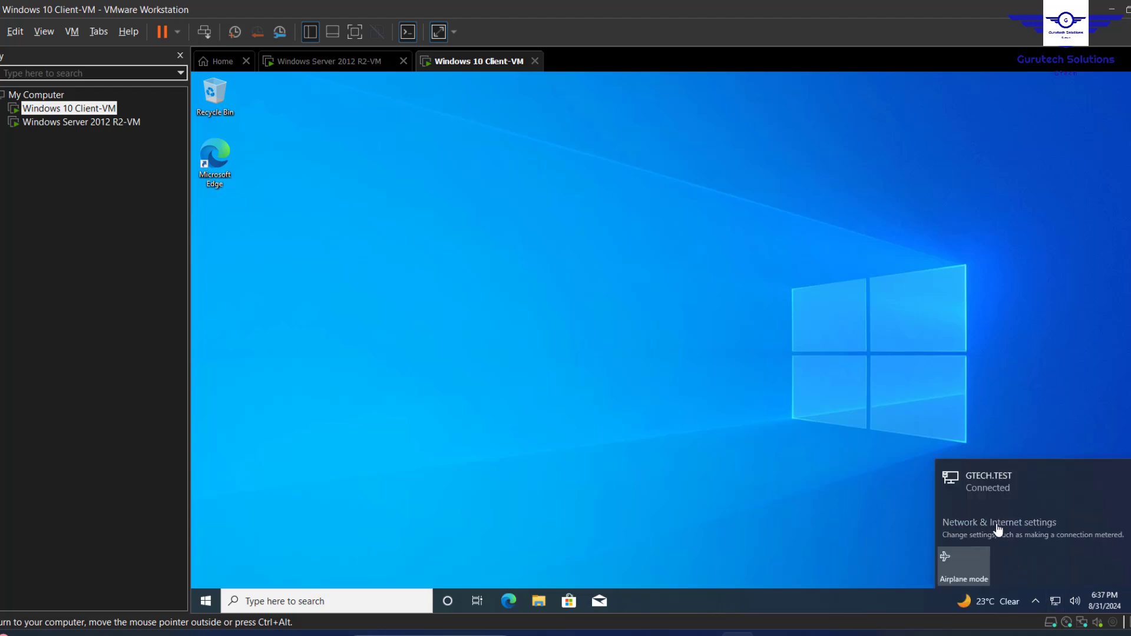
left_click(999, 523)
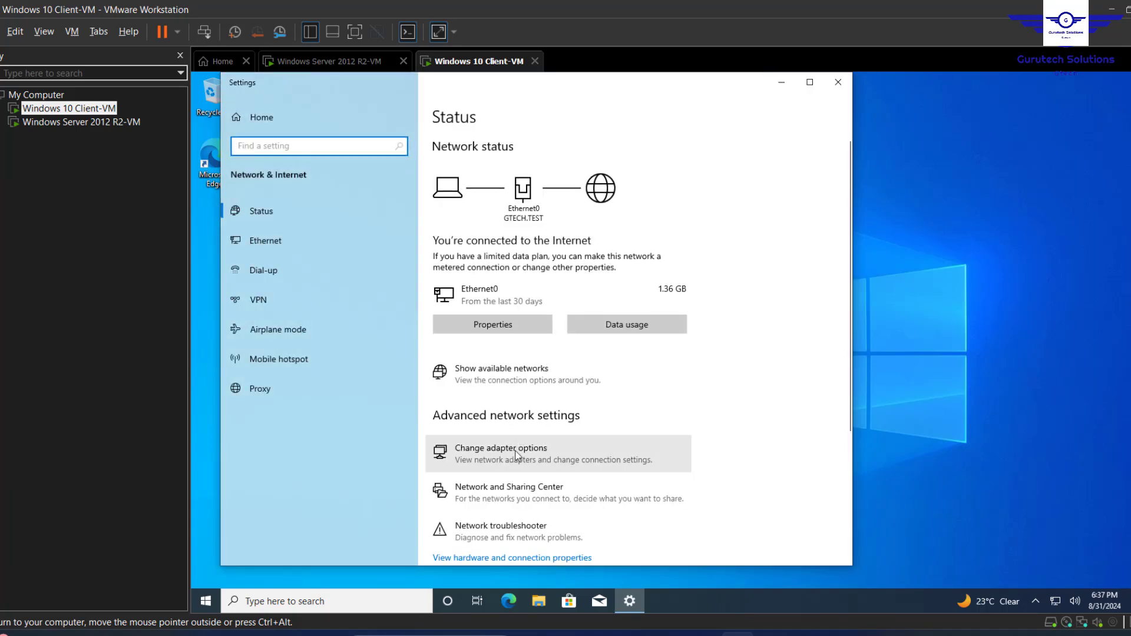
left_click(501, 448)
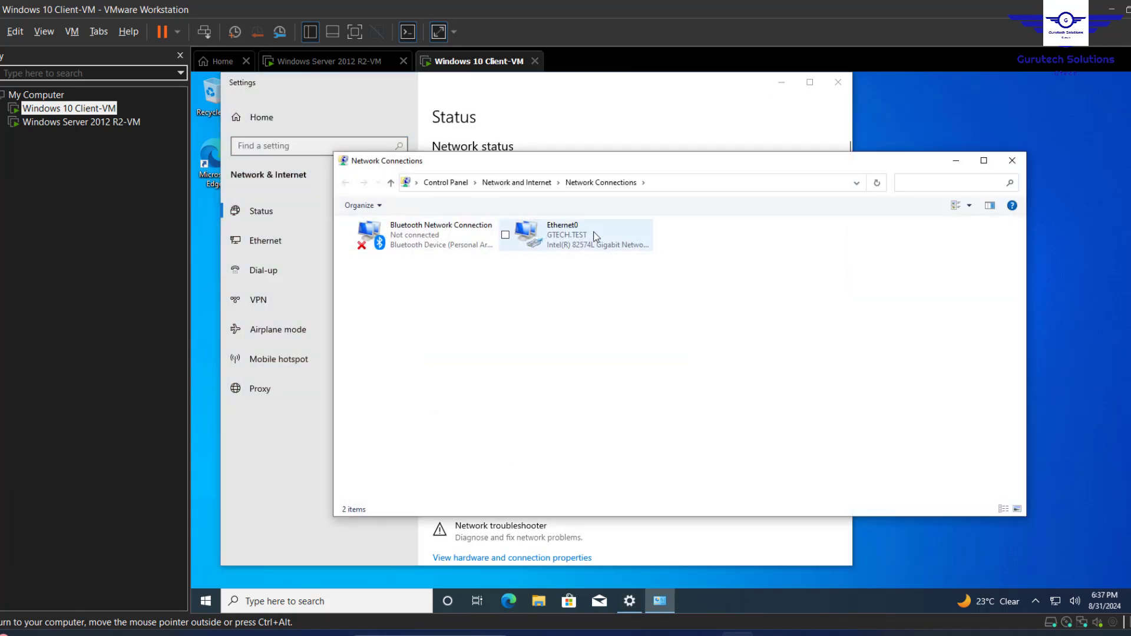
double_click(563, 234)
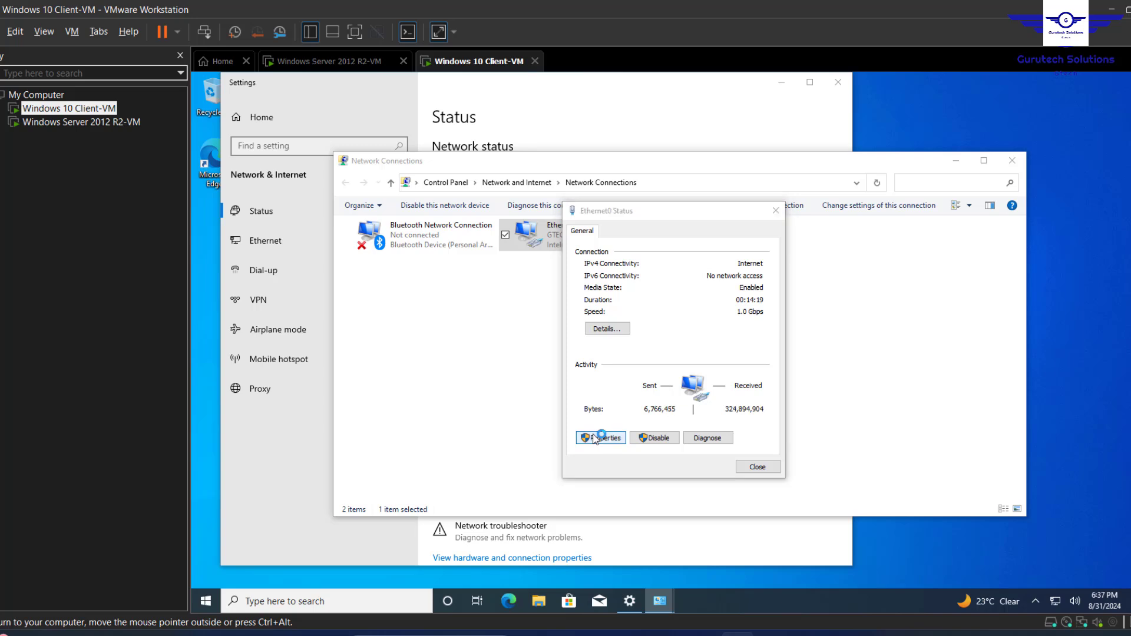
left_click(601, 438)
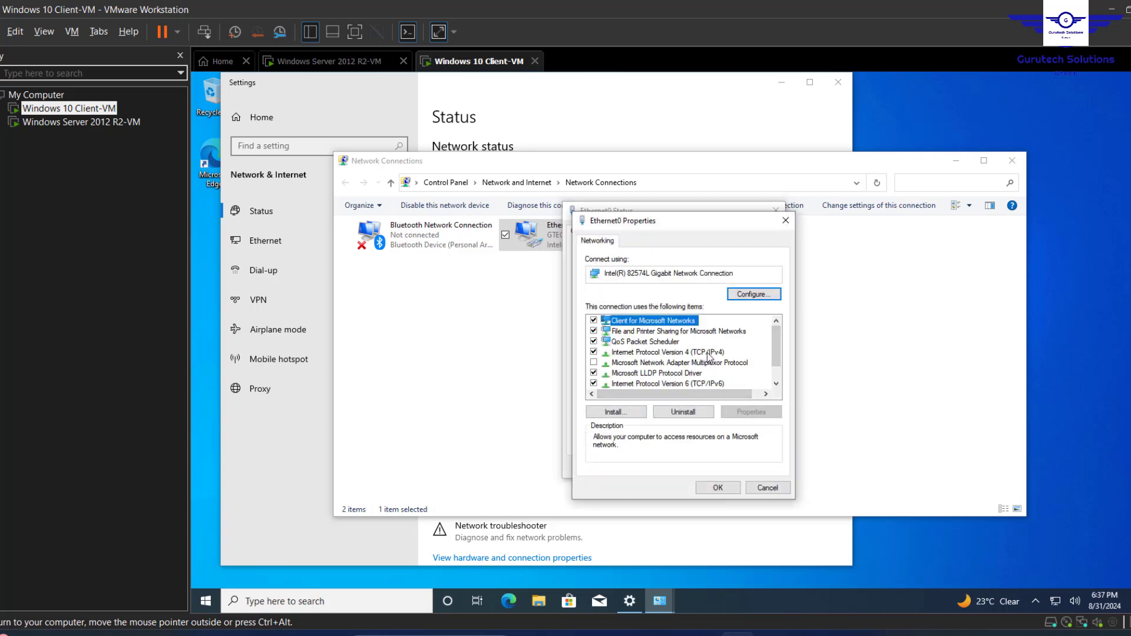
double_click(665, 353)
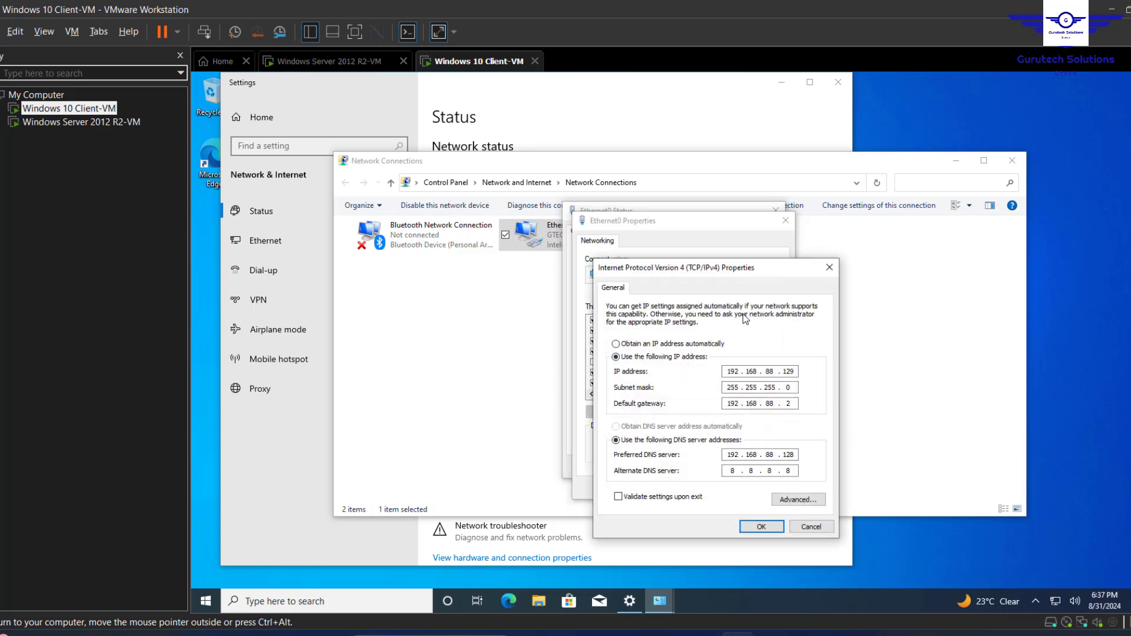
mouse_move(715, 519)
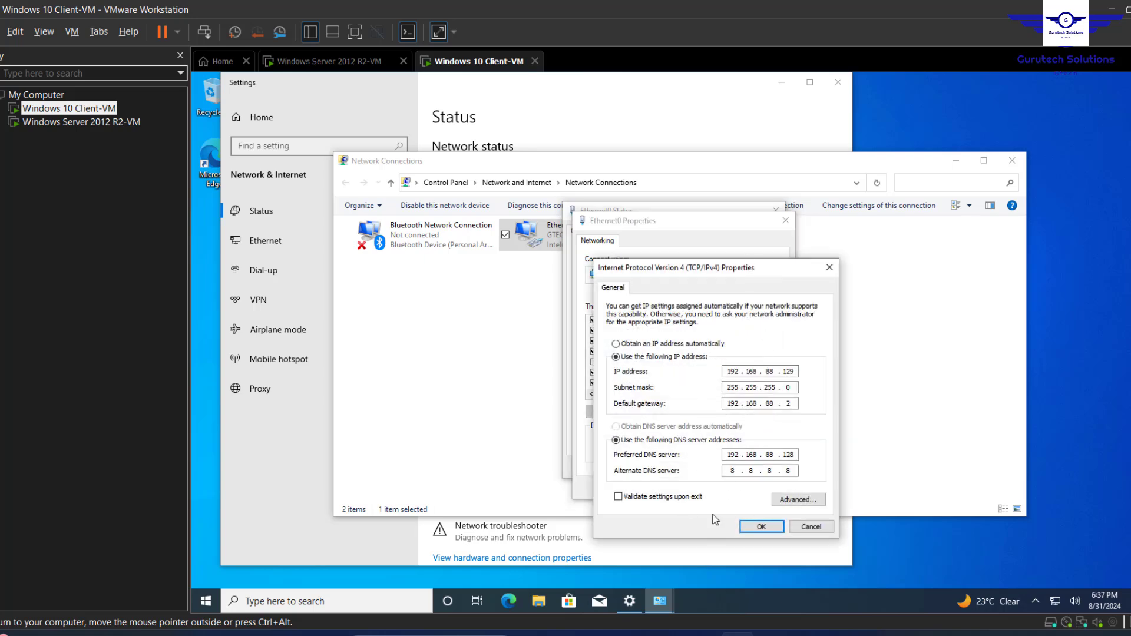
mouse_move(364, 99)
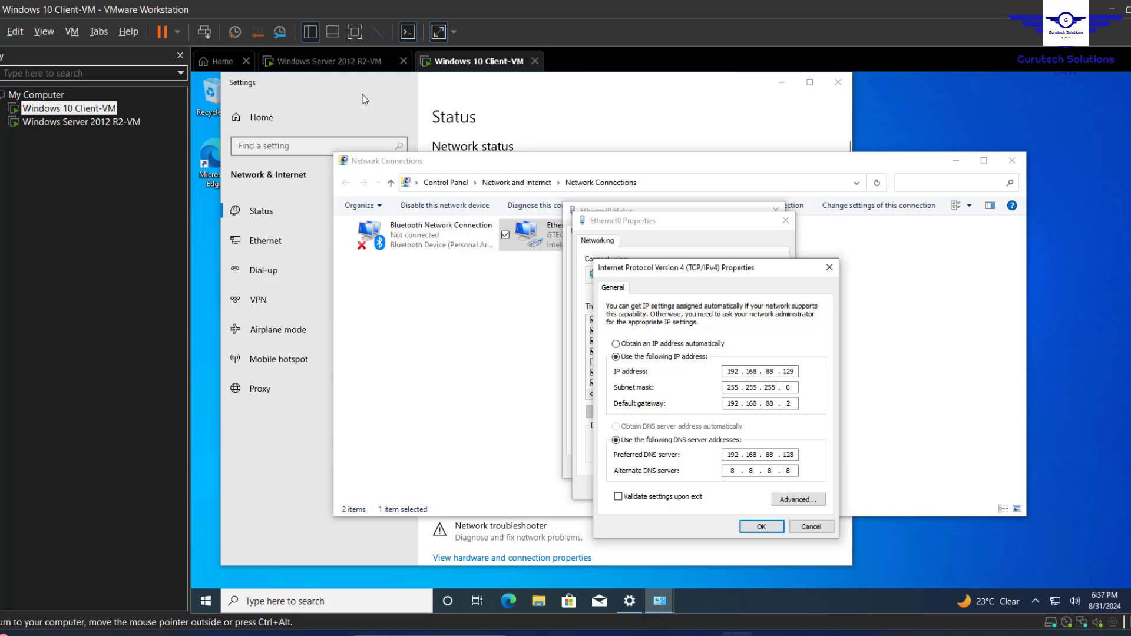
left_click(333, 61)
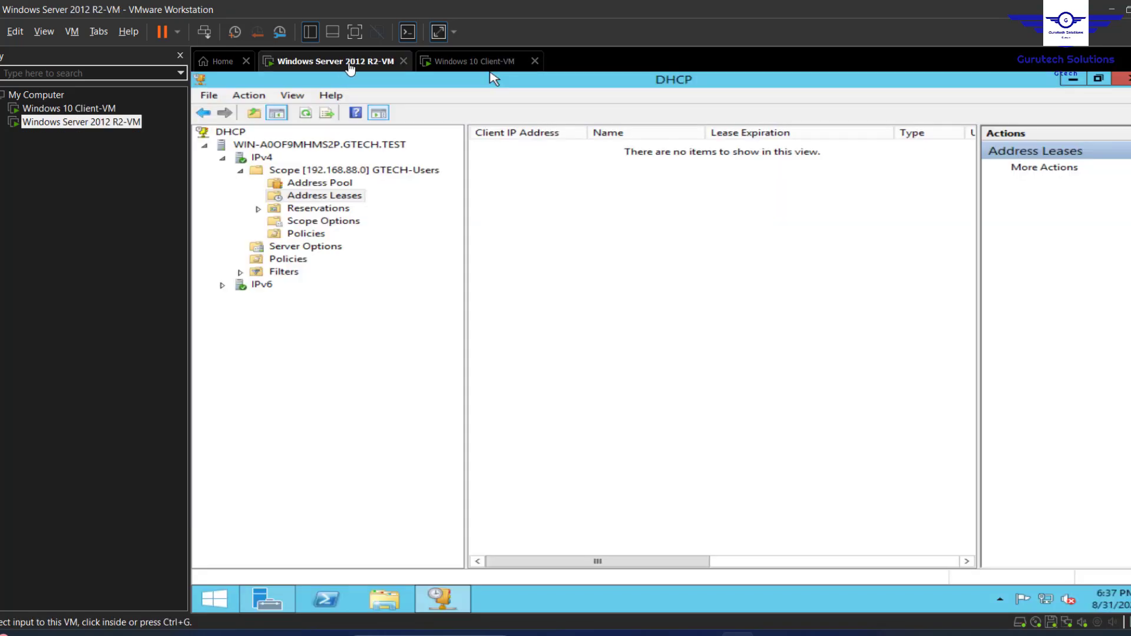
mouse_move(460, 74)
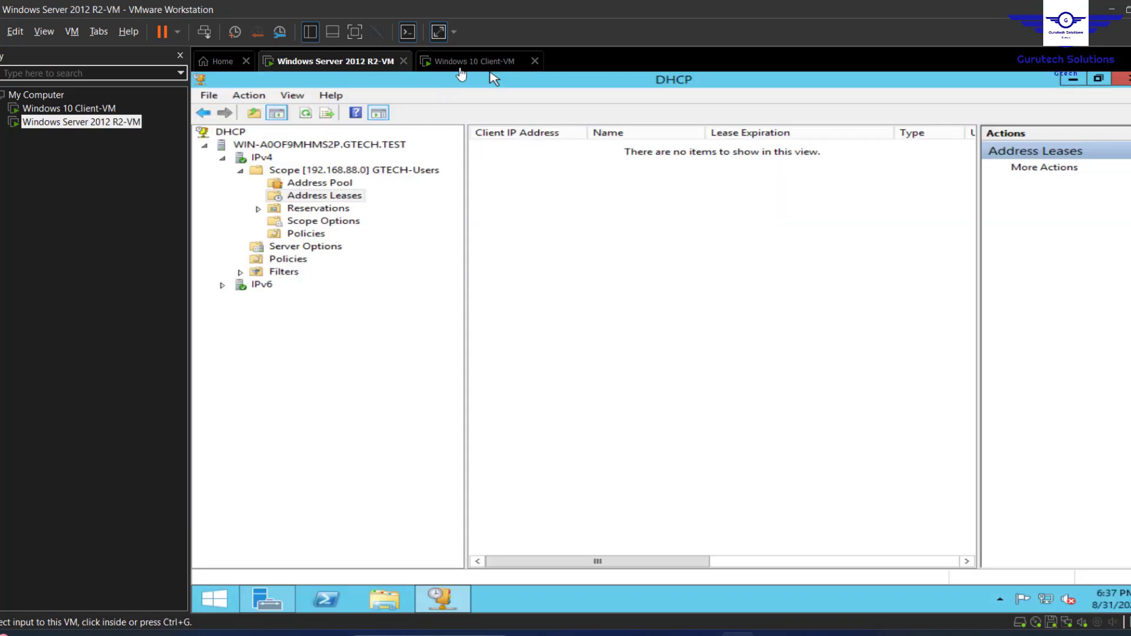
left_click(474, 60)
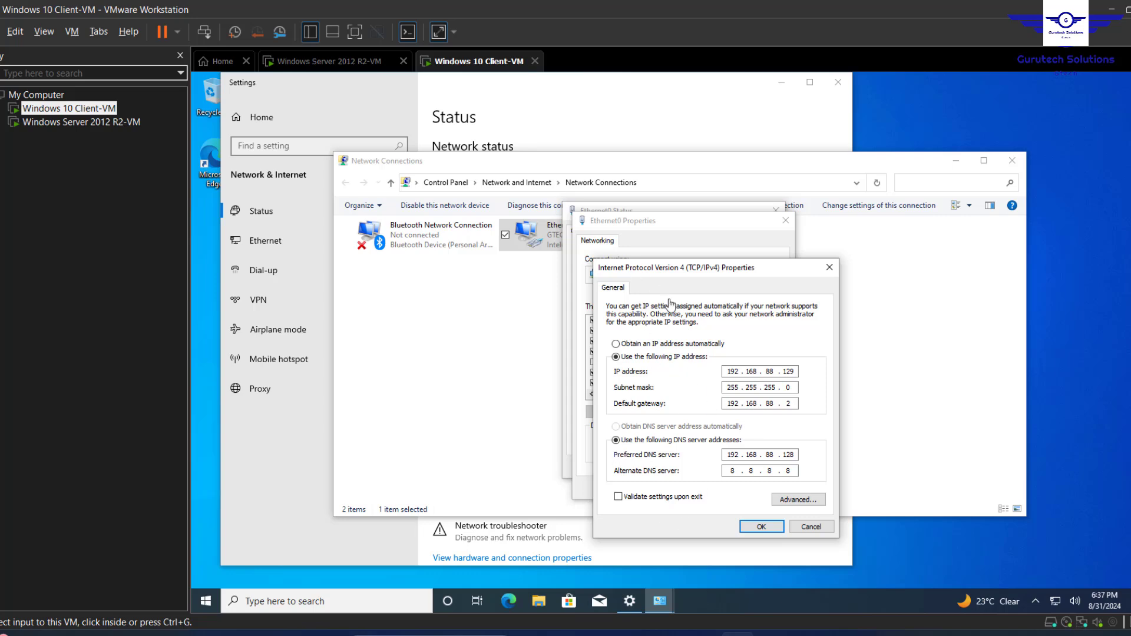
mouse_move(656, 491)
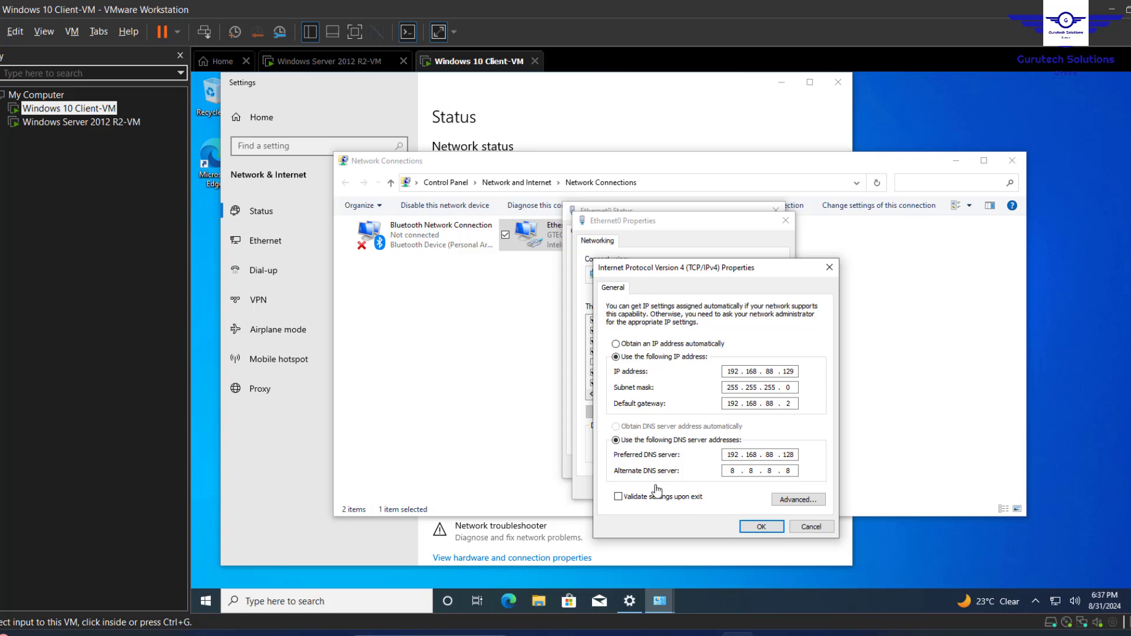
mouse_move(540, 125)
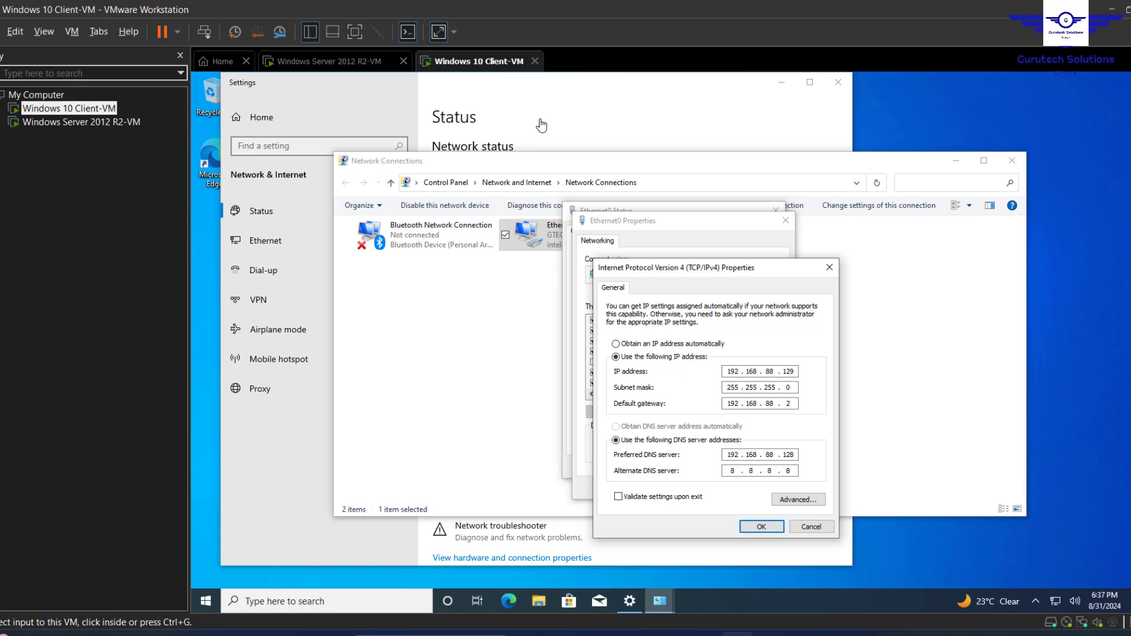
mouse_move(452, 119)
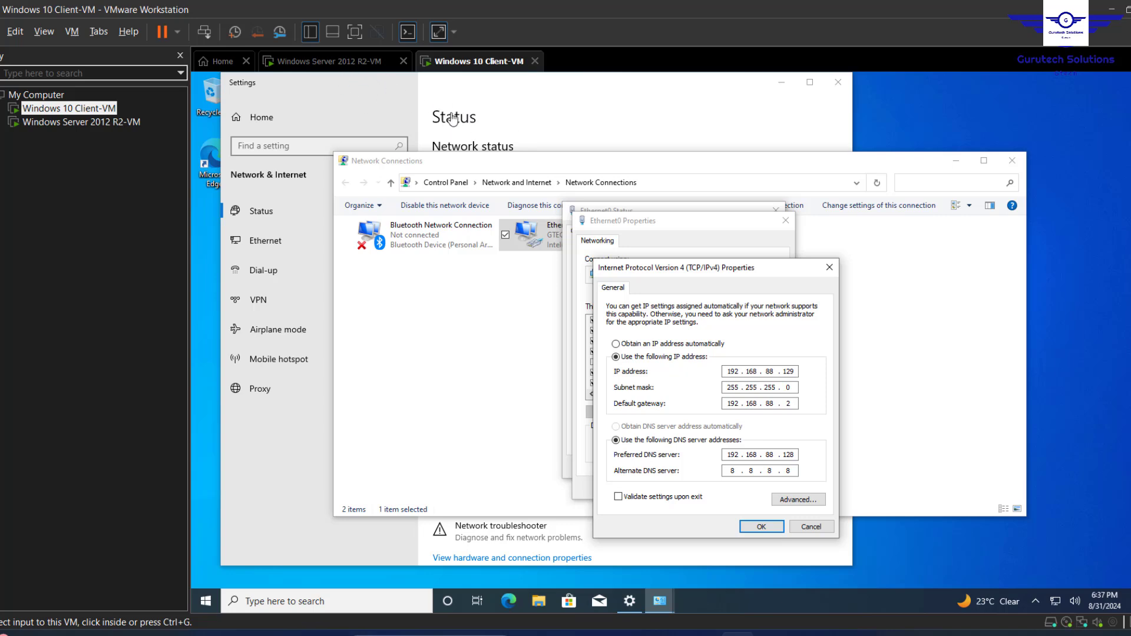
mouse_move(485, 200)
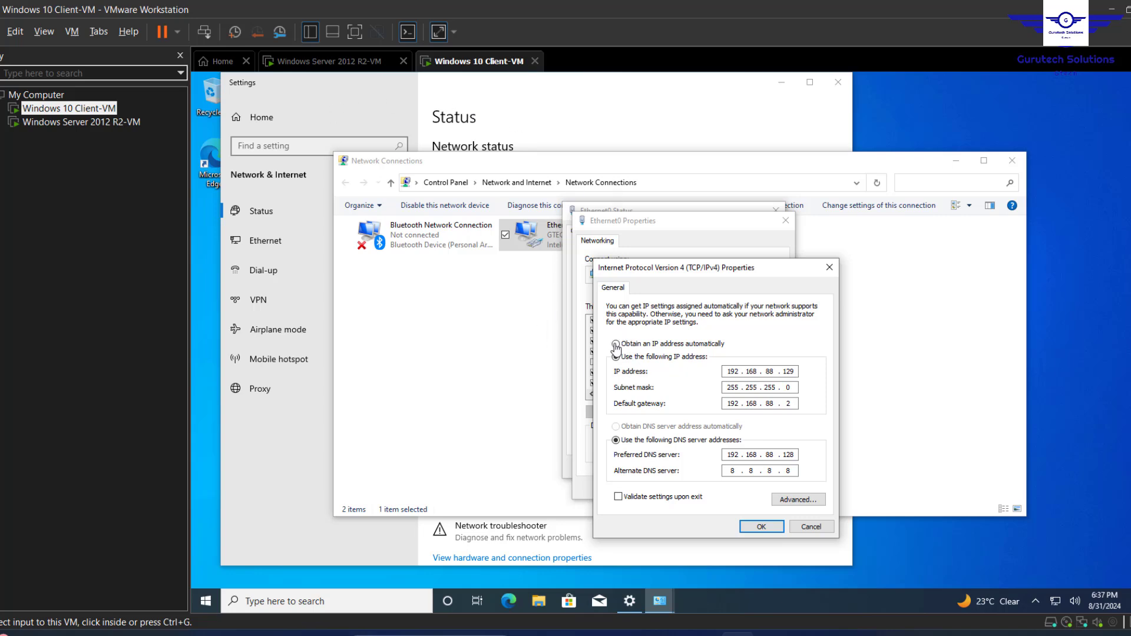
Step: Switch Ethernet0's IPv4 to 'Obtain an IP address automatically', keeping DNS 192.168.88.128 and 8.8.8.8
left_click(617, 344)
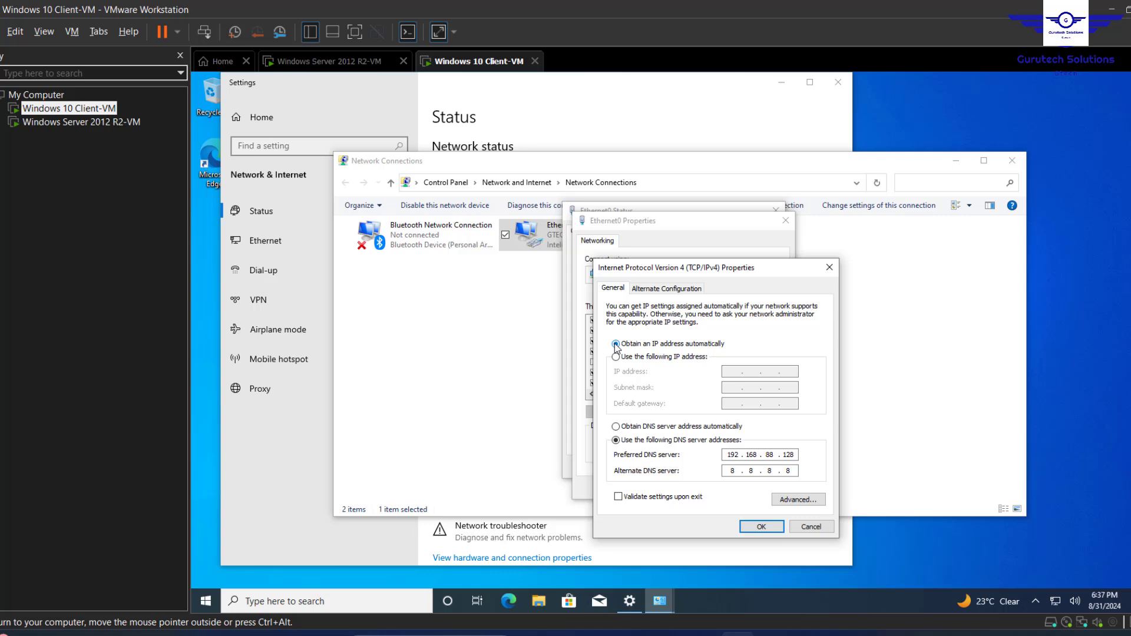
left_click(617, 344)
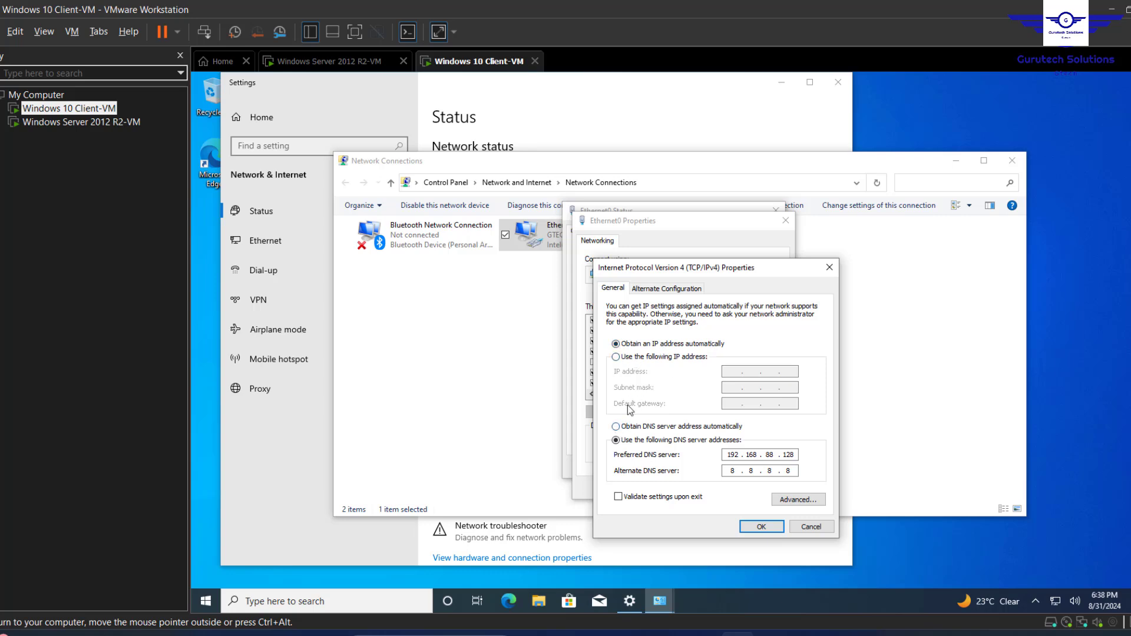
mouse_move(619, 433)
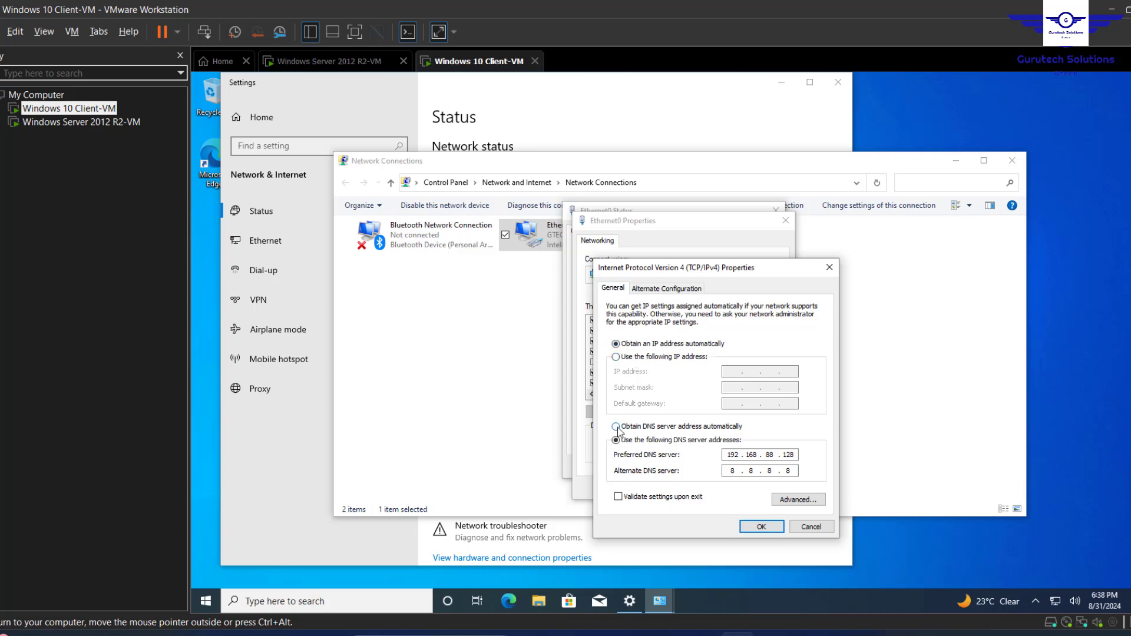
Step: Set DNS to obtain automatically, apply with OK, and close Ethernet0 Properties
left_click(617, 427)
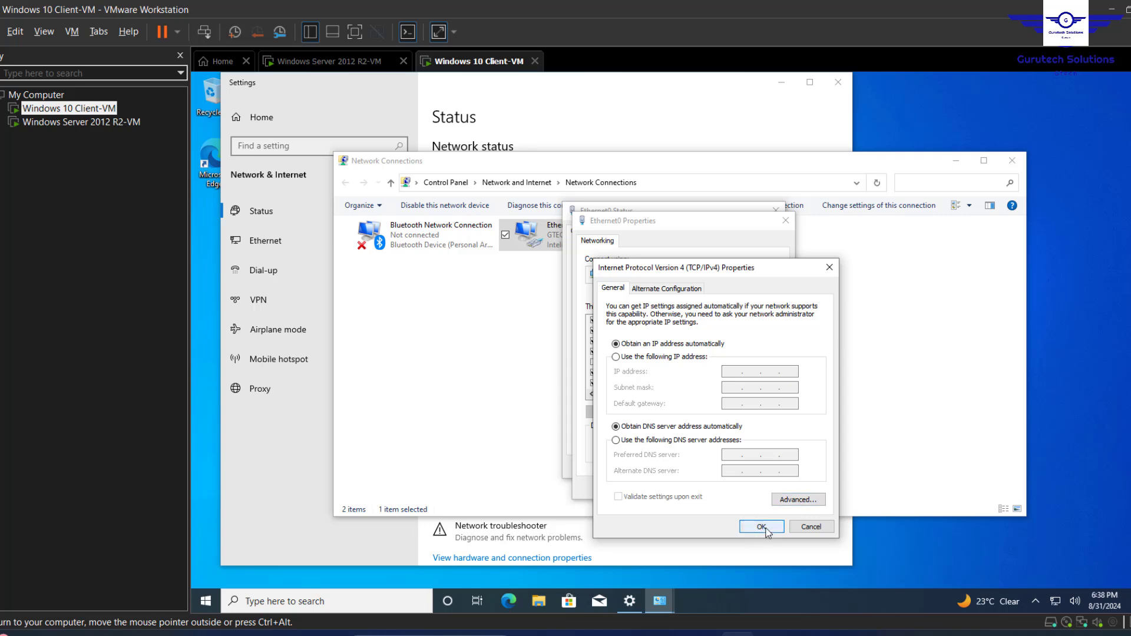
left_click(761, 527)
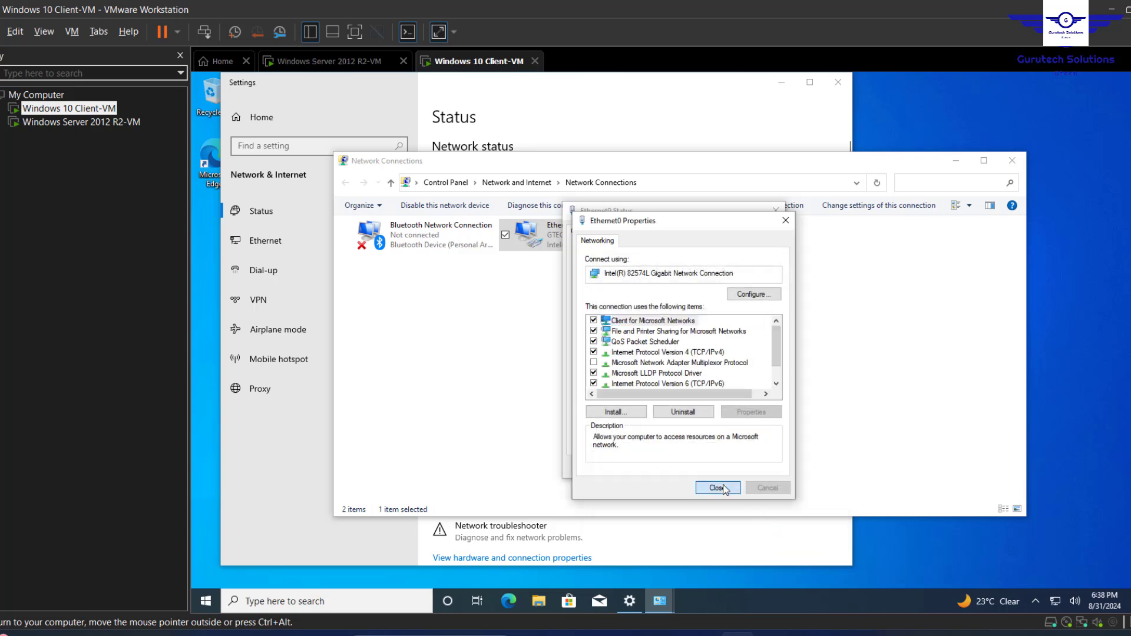
left_click(717, 488)
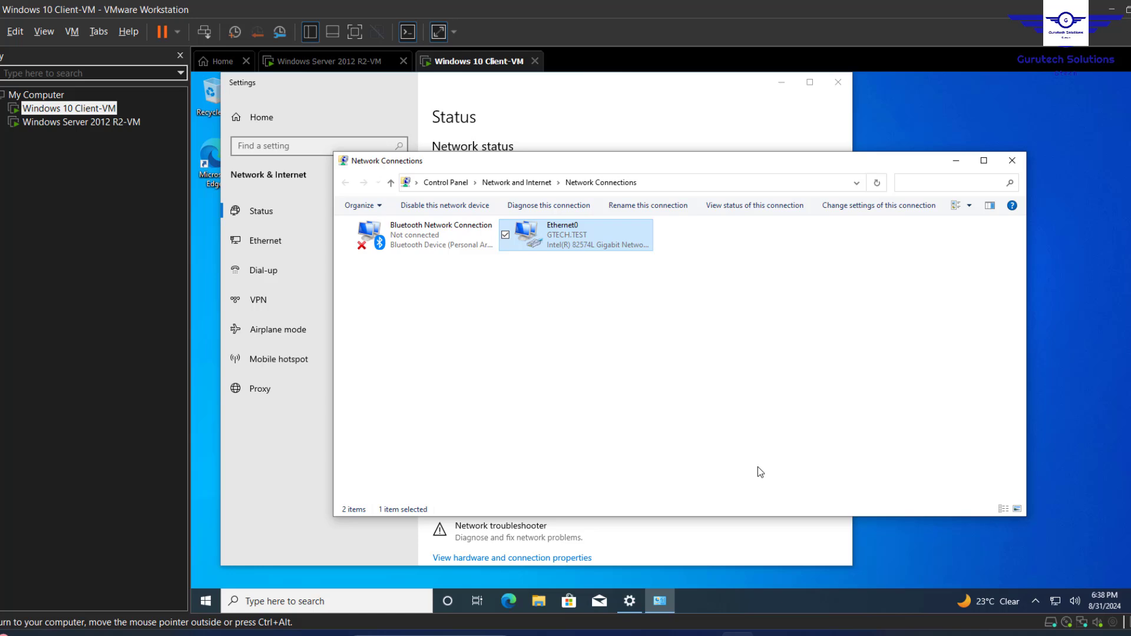
mouse_move(695, 306)
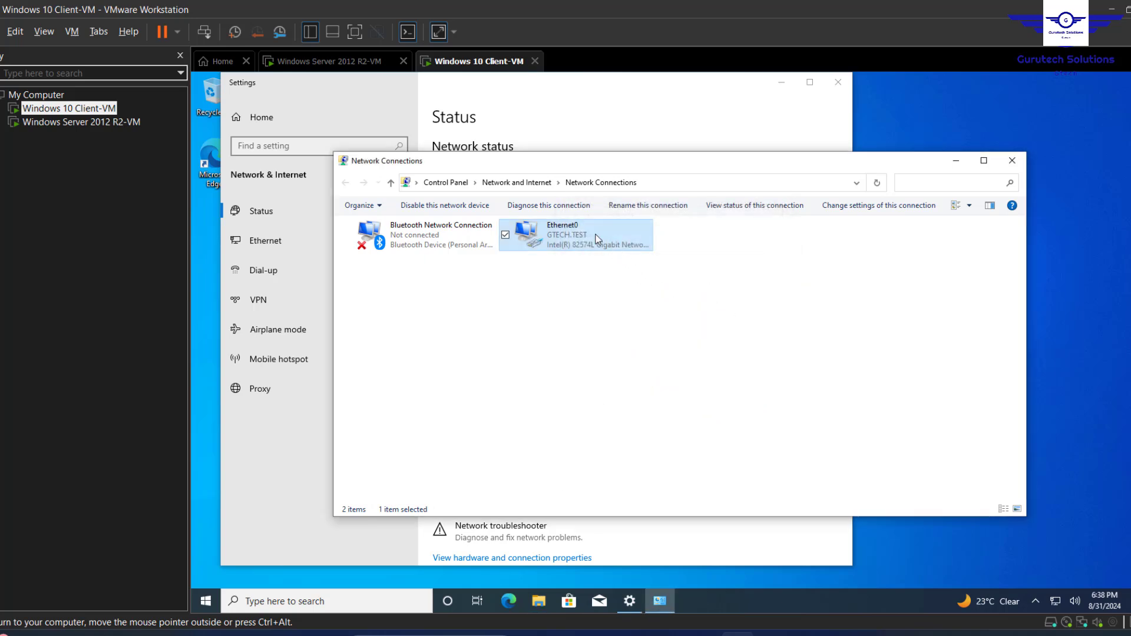
Step: Reopen Ethernet0's IPv4 properties to verify the automatic IP and DNS settings
double_click(569, 234)
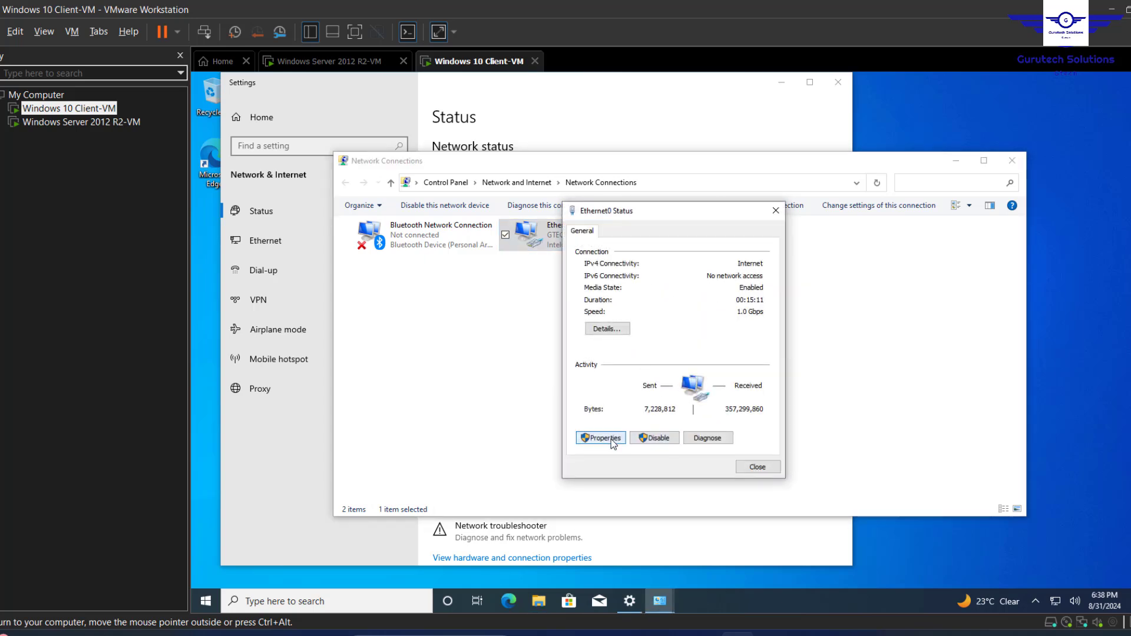
left_click(600, 438)
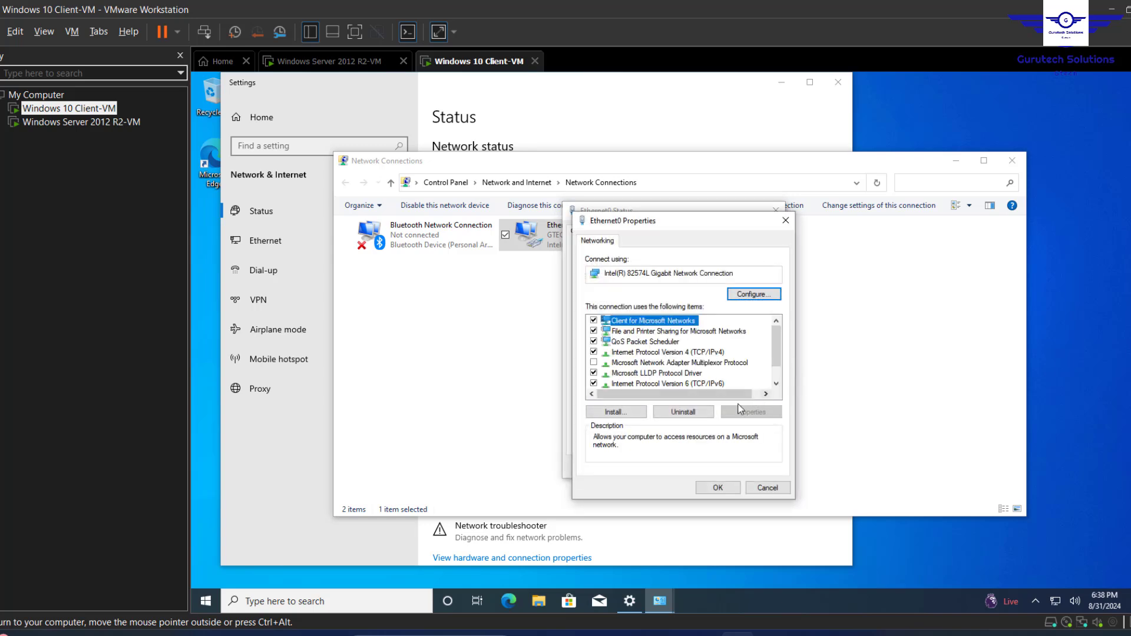
left_click(665, 352)
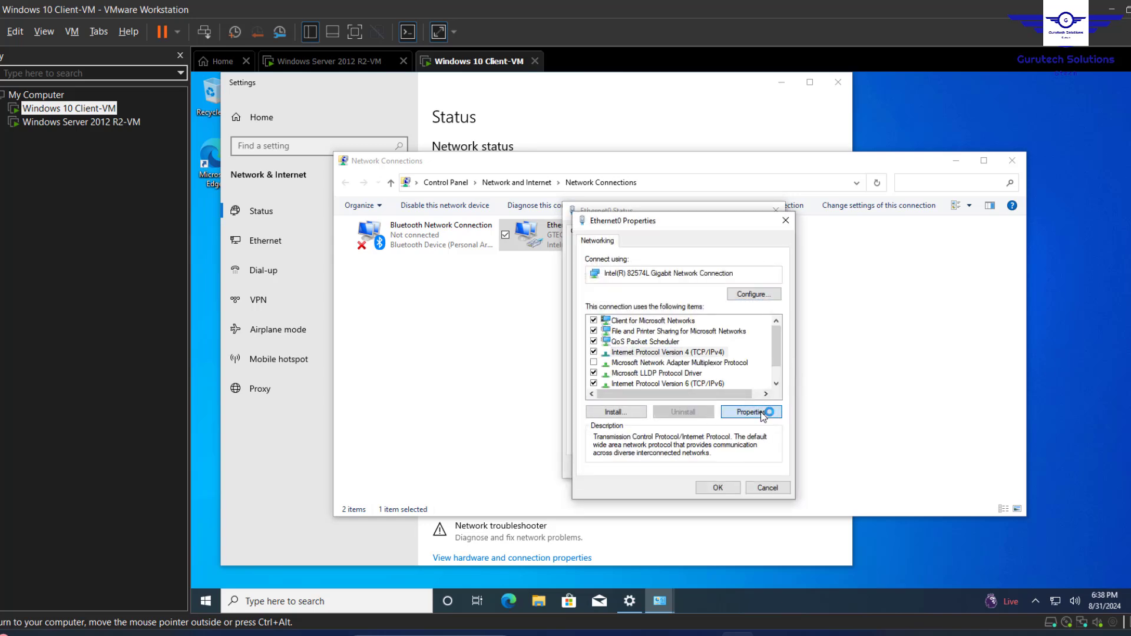
left_click(750, 411)
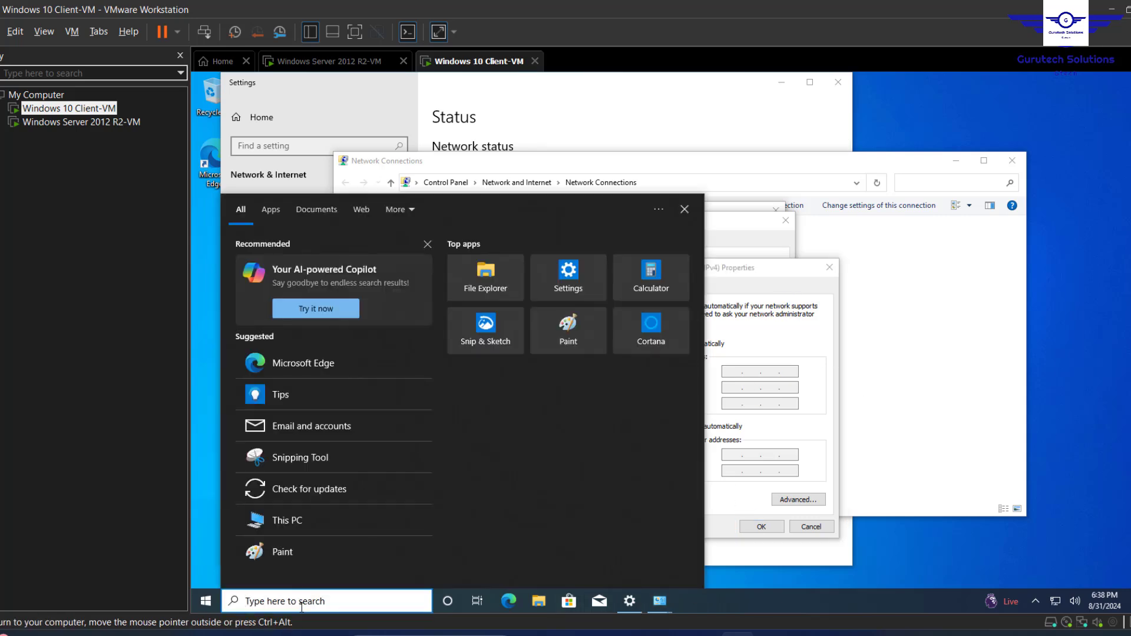
Step: Run ipconfig /all in PowerShell, showing DHCP-assigned 192.168.88.11 from server 192.168.88.128
type("power")
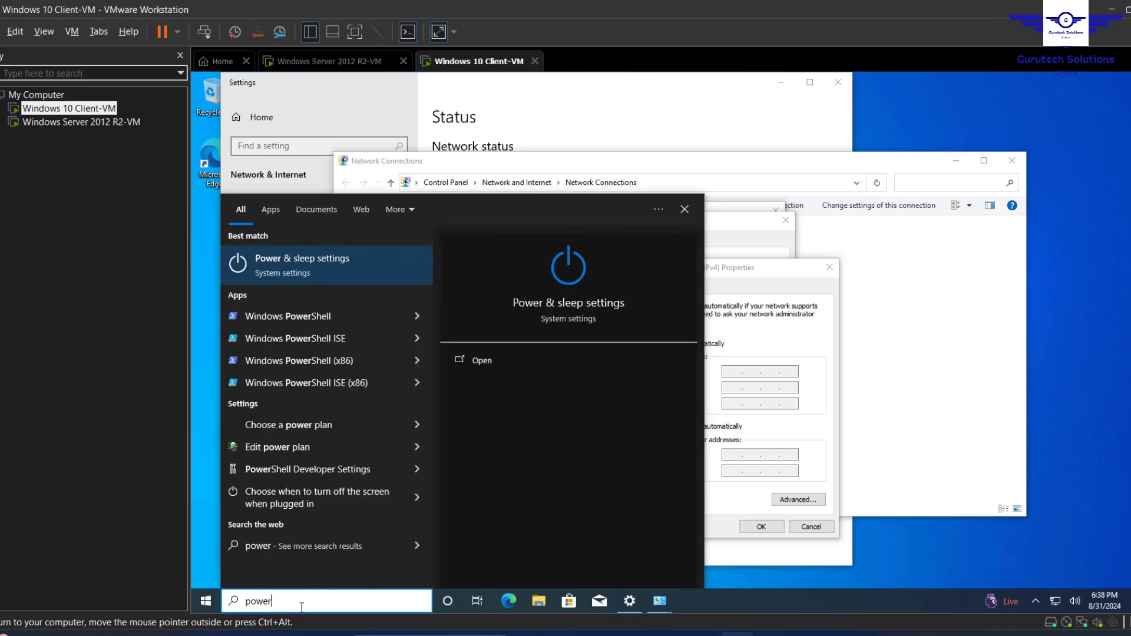
left_click(288, 316)
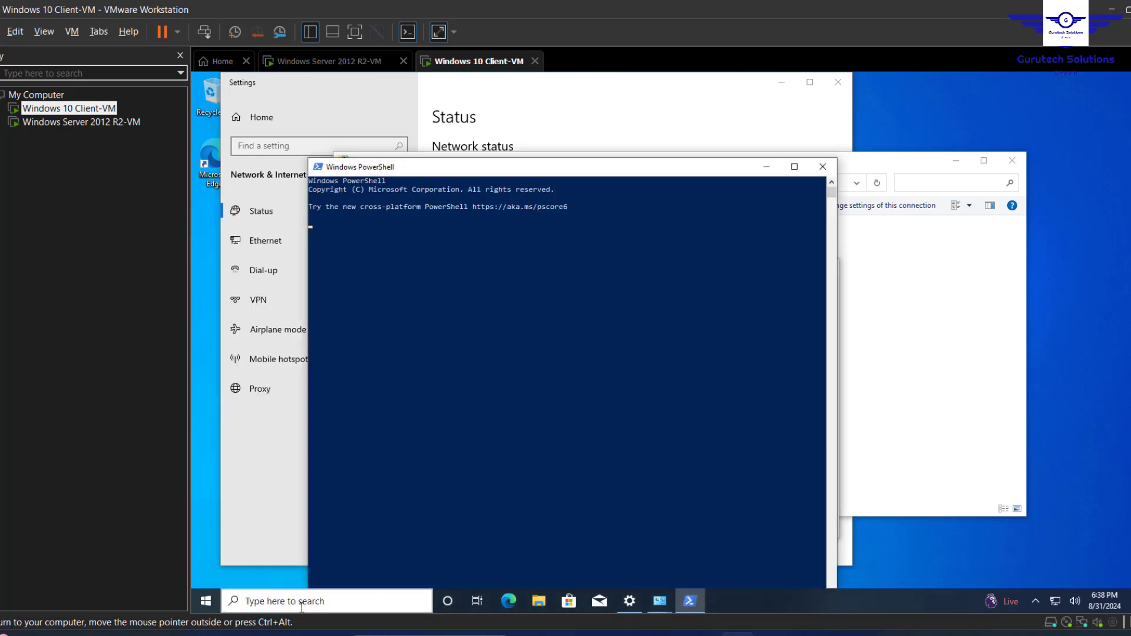
type("ipconfig")
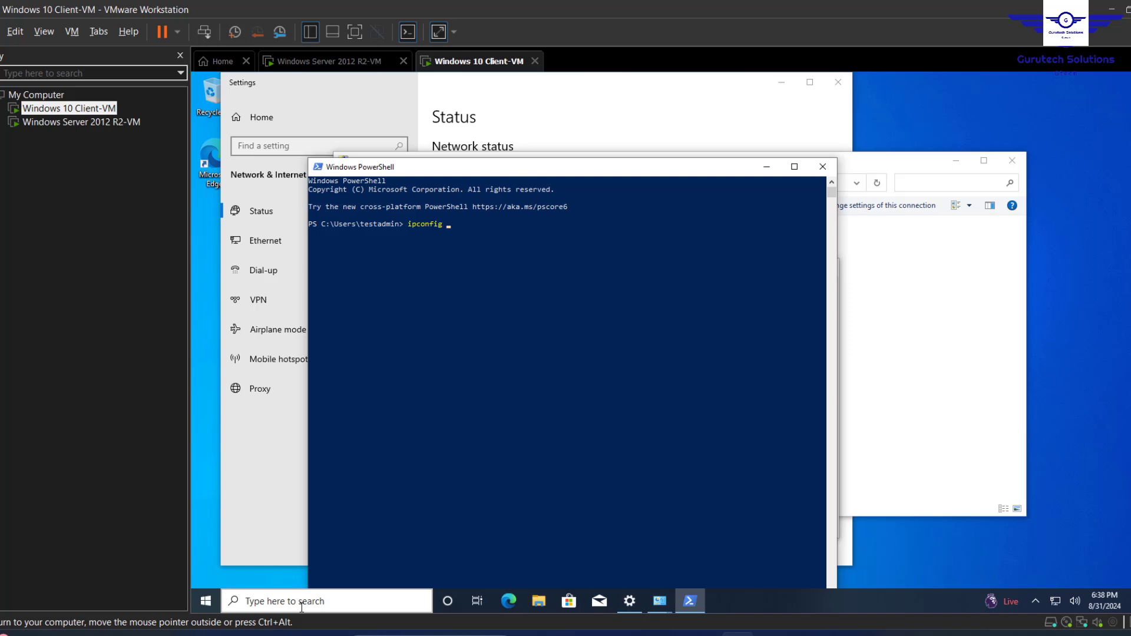
type("/all")
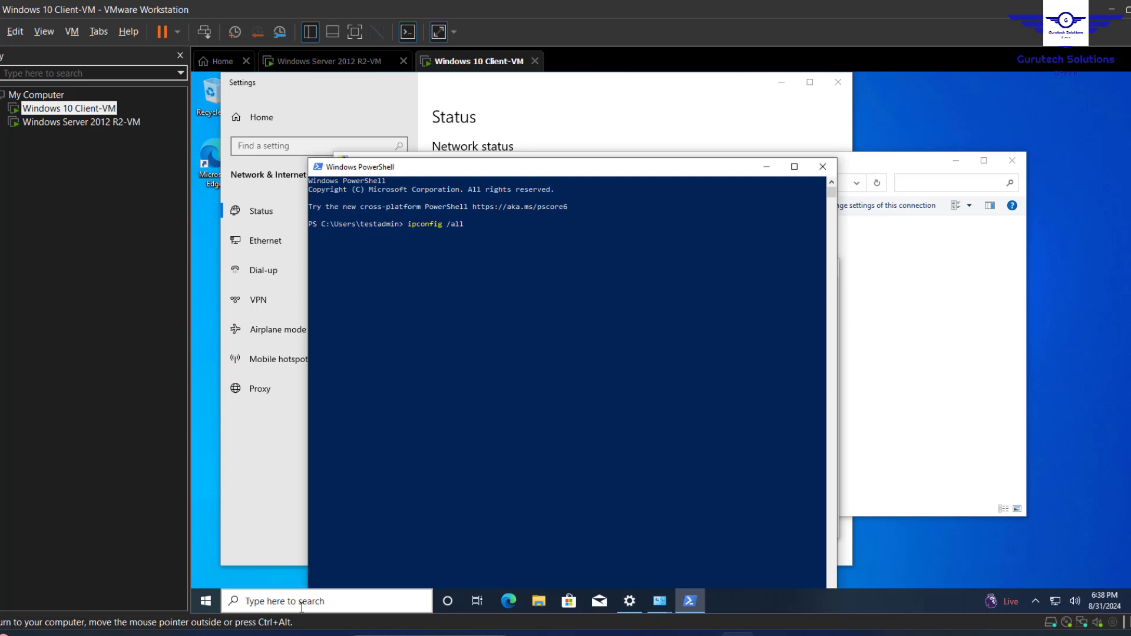
key("Return")
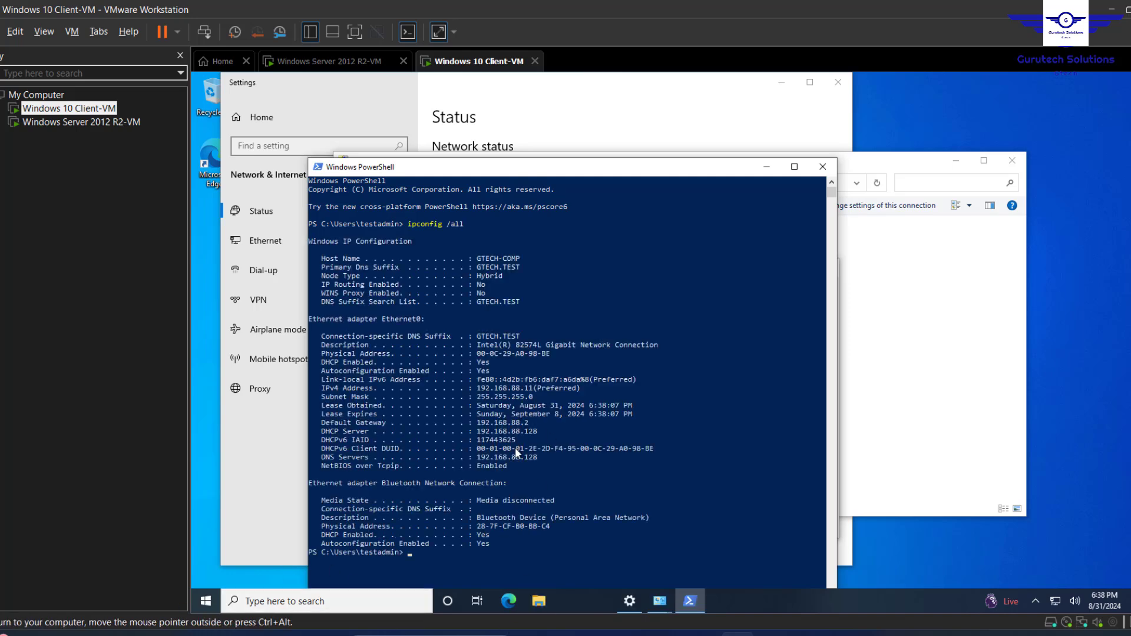
double_click(508, 458)
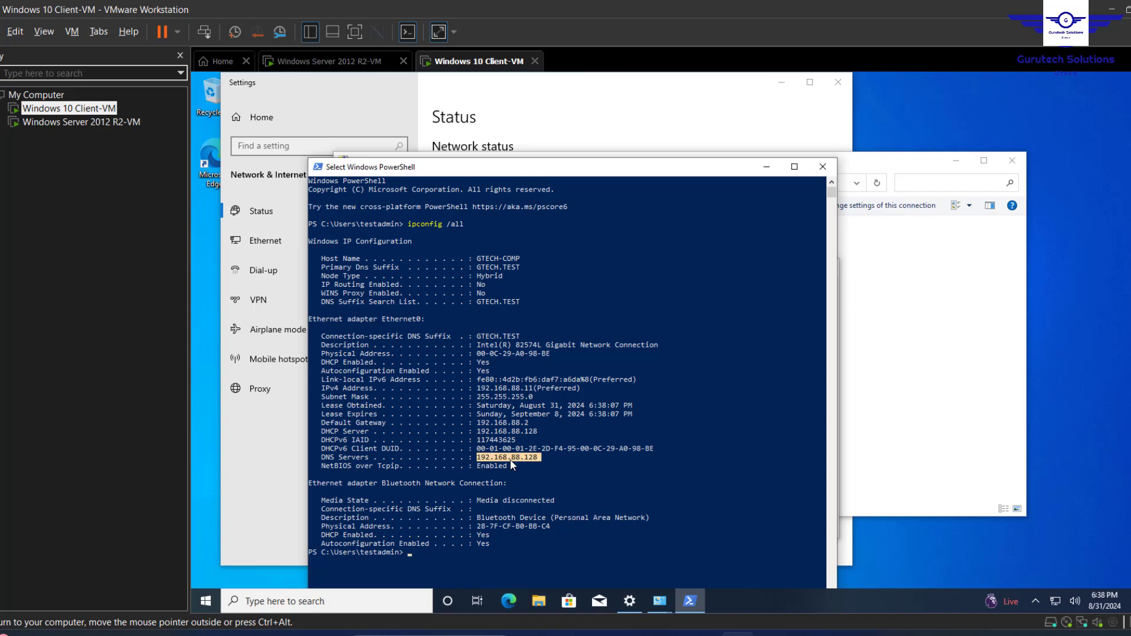
mouse_move(527, 426)
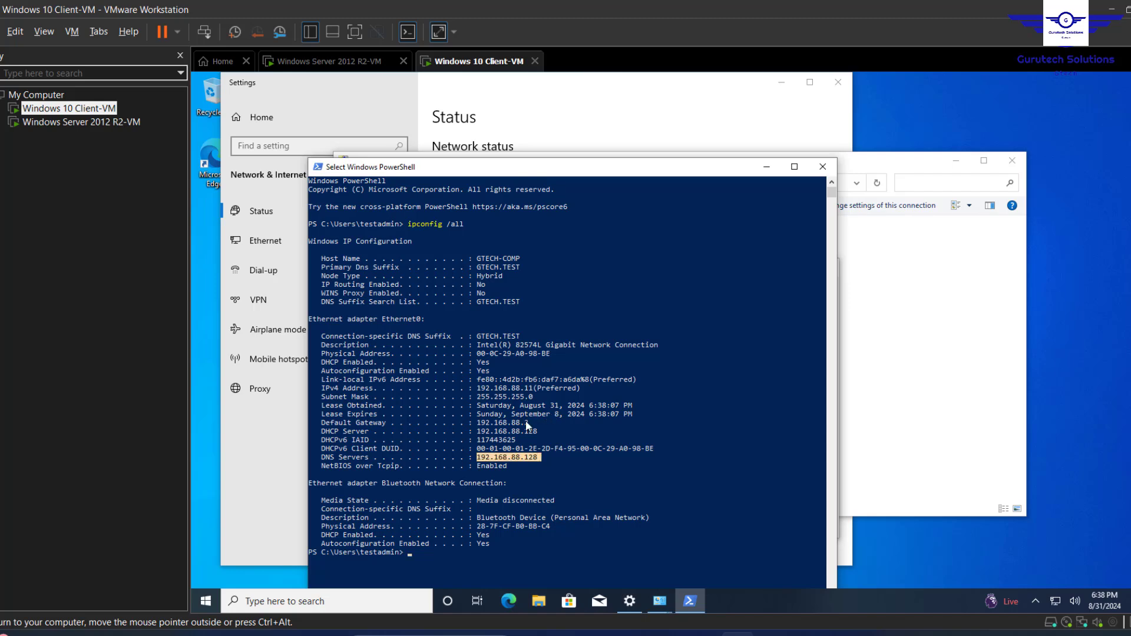
mouse_move(507, 425)
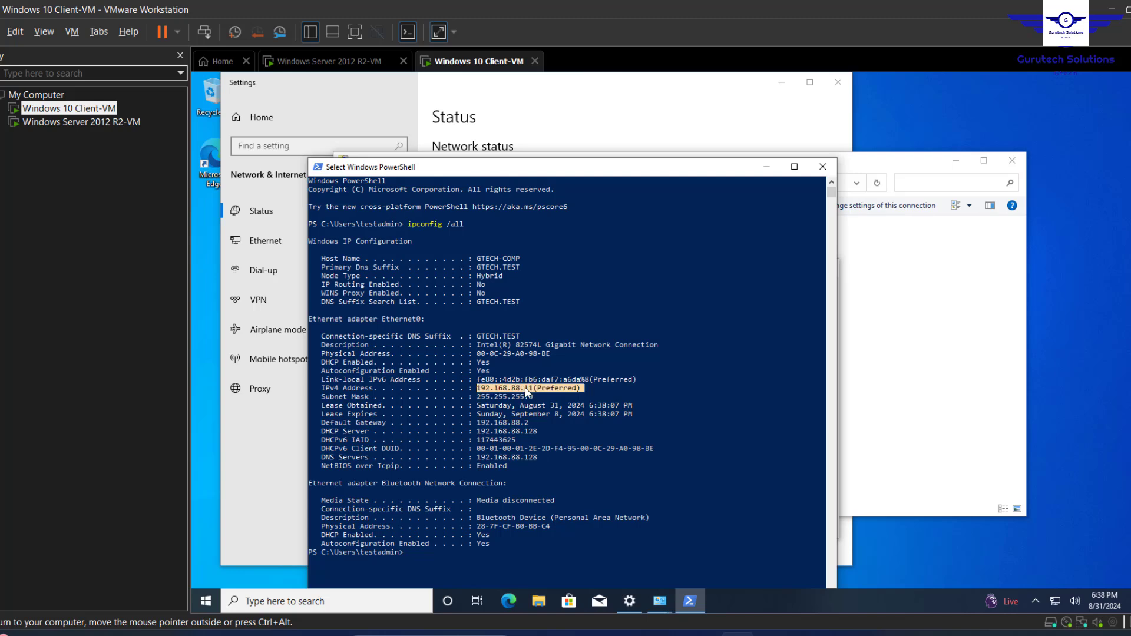
mouse_move(326, 61)
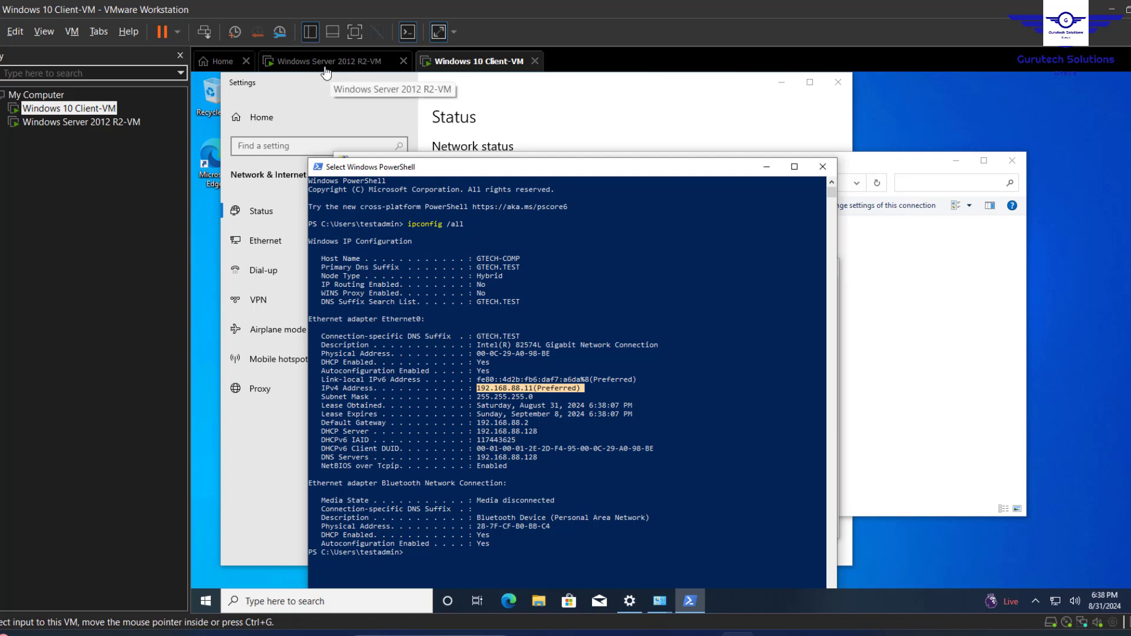
Step: On the server, refresh GTECH-Users Address Leases to show 192.168.88.11 leased to GTECH-COMP
left_click(325, 60)
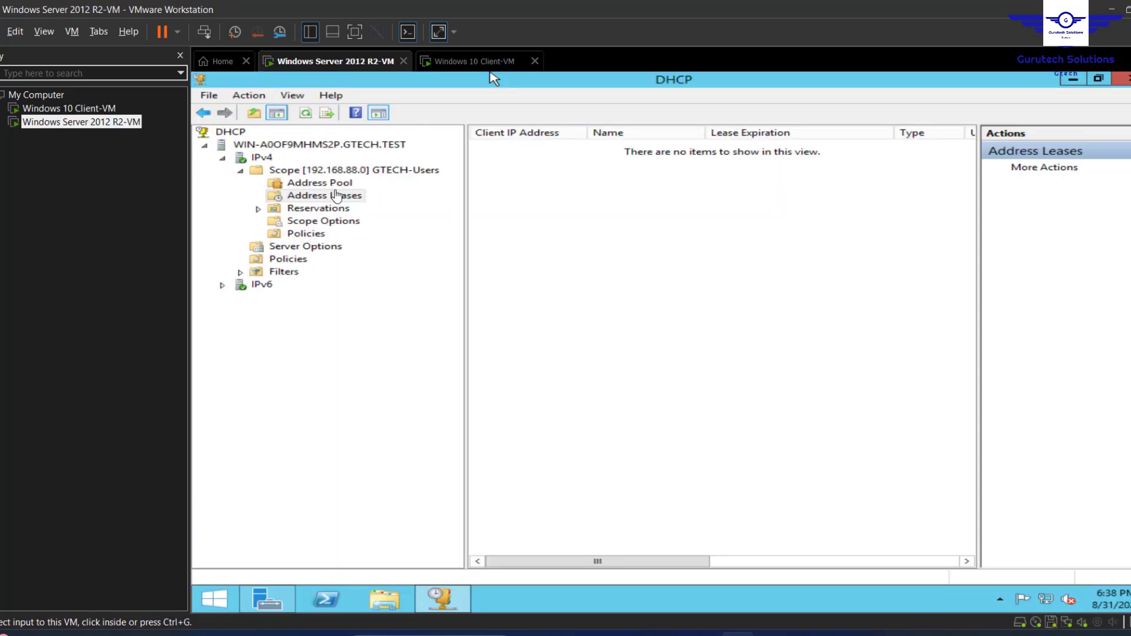
left_click(353, 170)
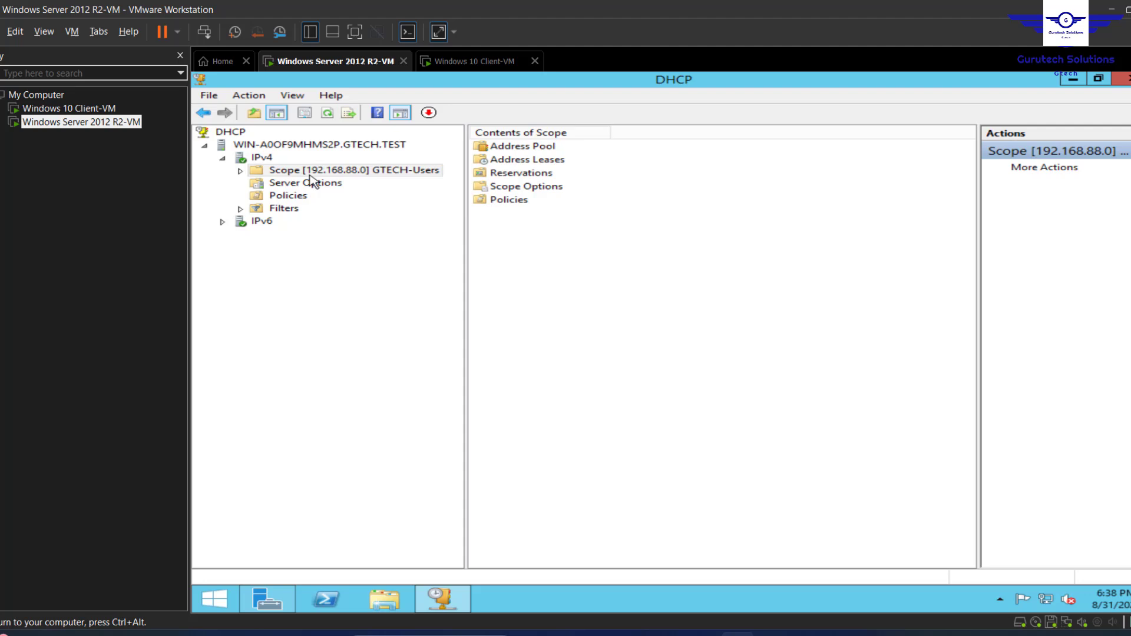
left_click(239, 170)
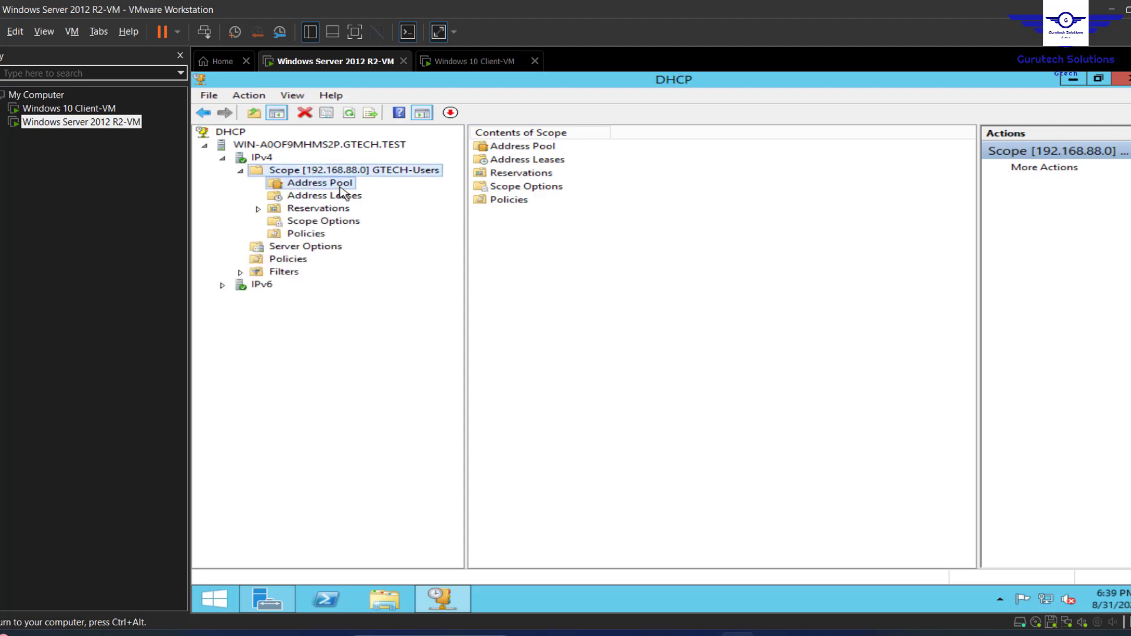
left_click(320, 182)
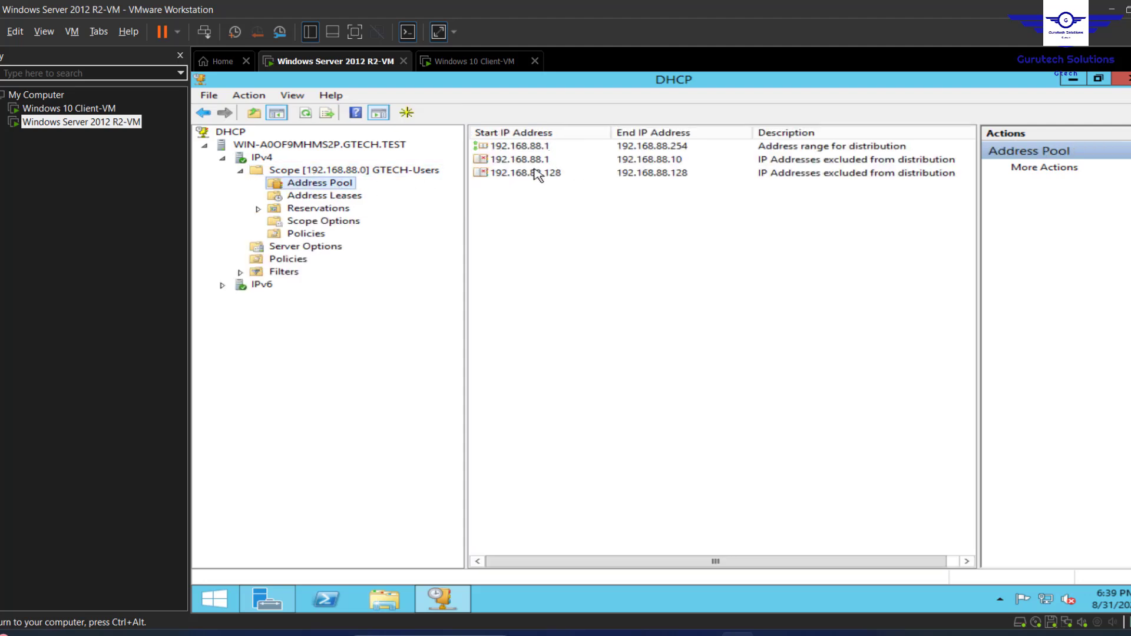
mouse_move(845, 179)
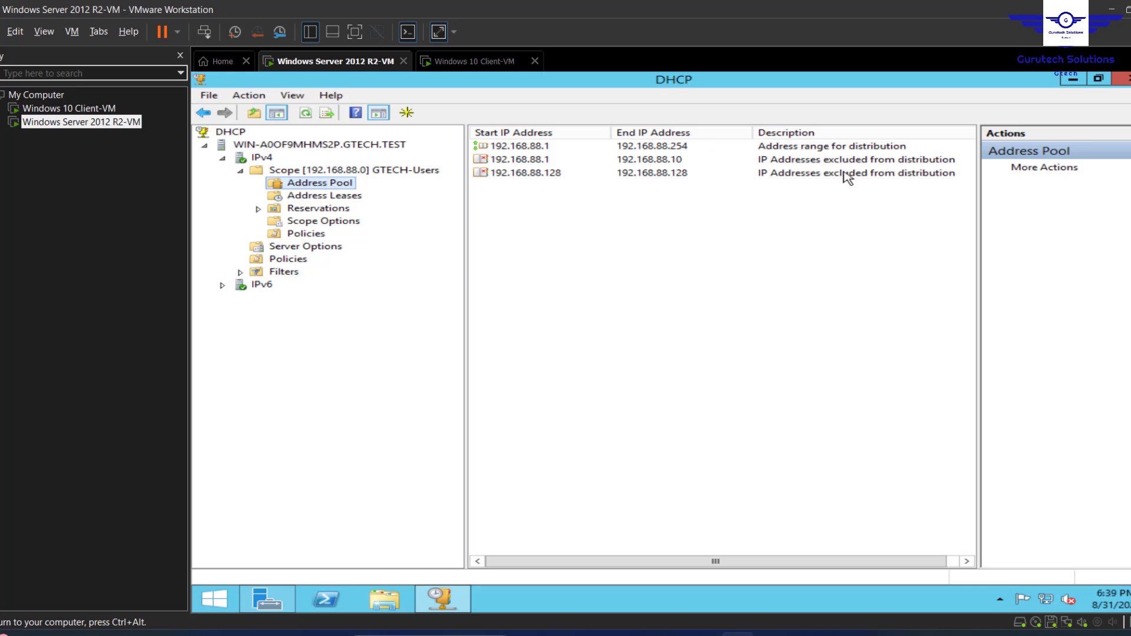
mouse_move(732, 167)
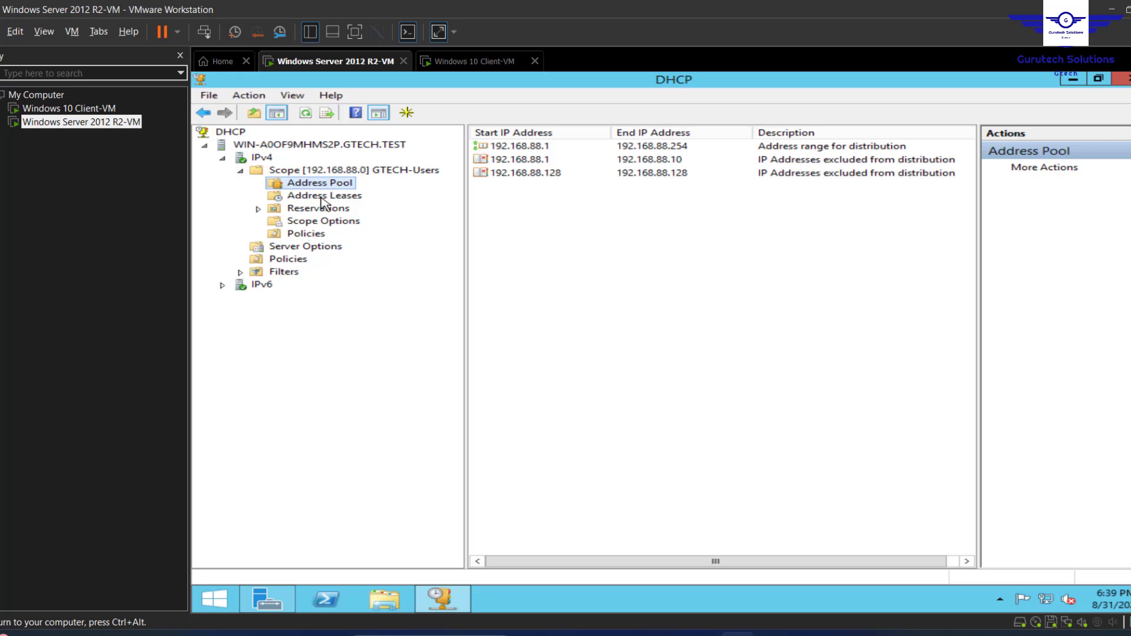
left_click(325, 195)
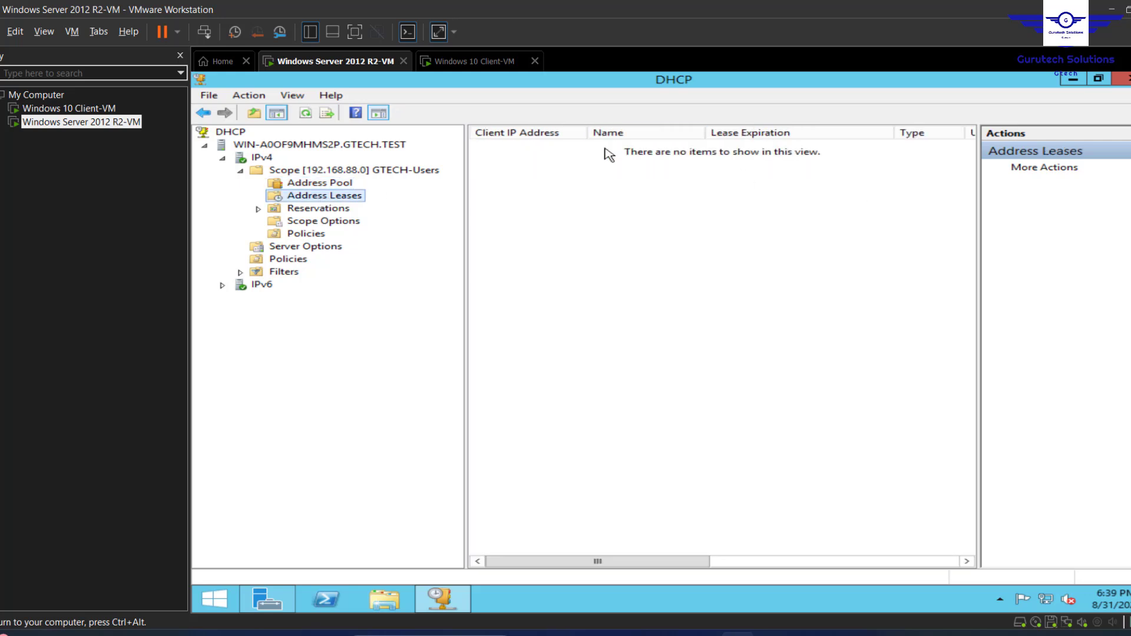
left_click(305, 113)
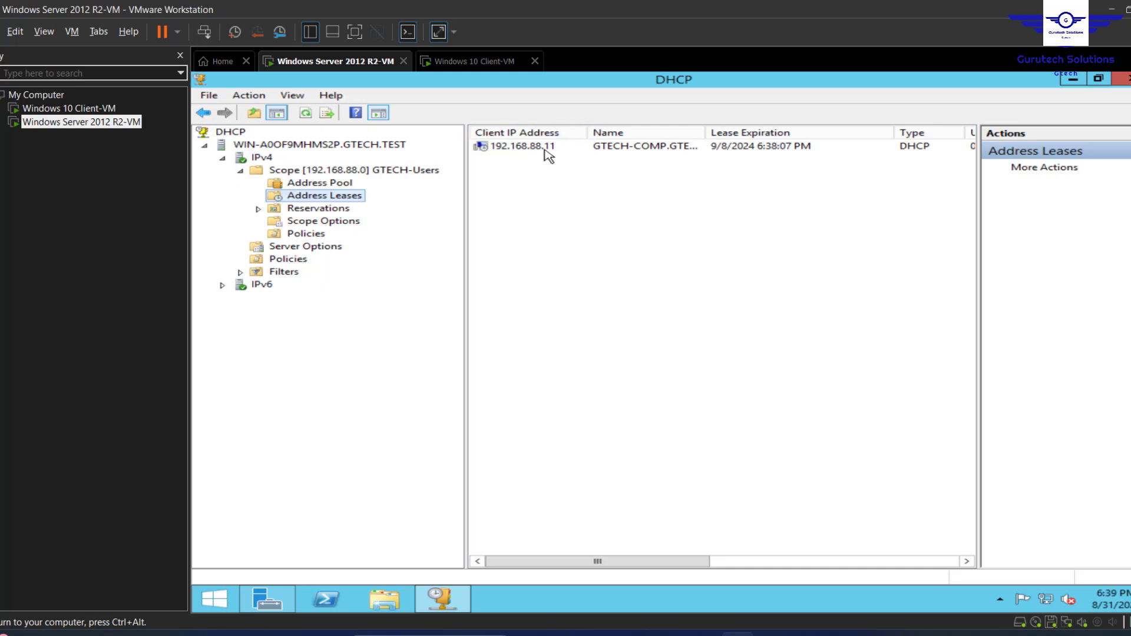
left_click(478, 61)
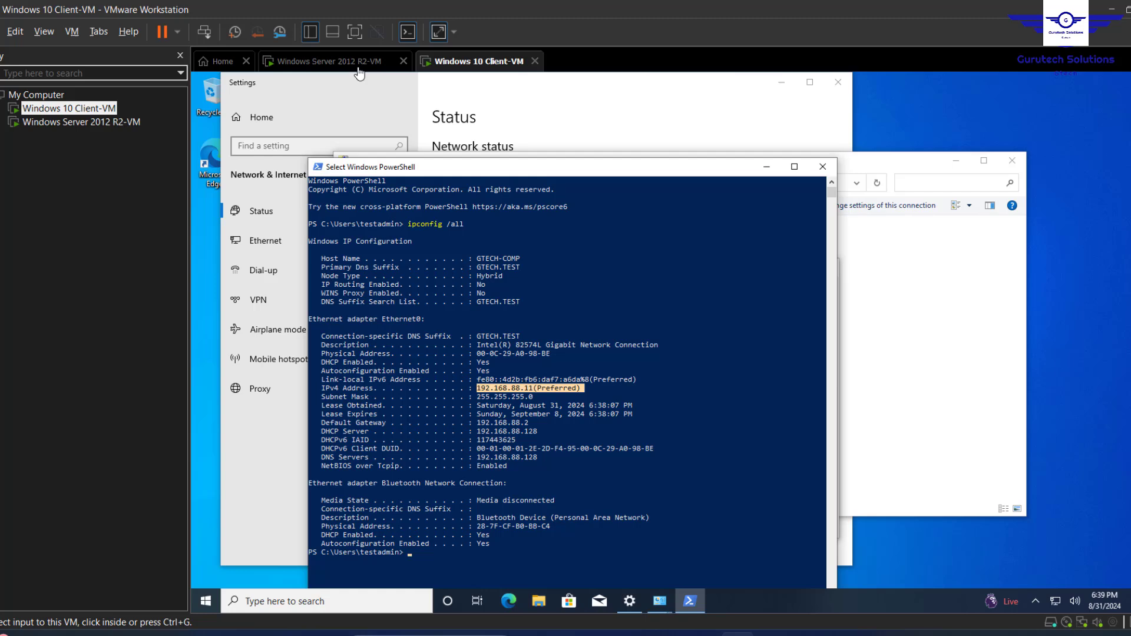
Step: Select the server's 192.168.88.11 lease to confirm GTECH-COMP.GTECH.TEST, then return to the client
left_click(329, 61)
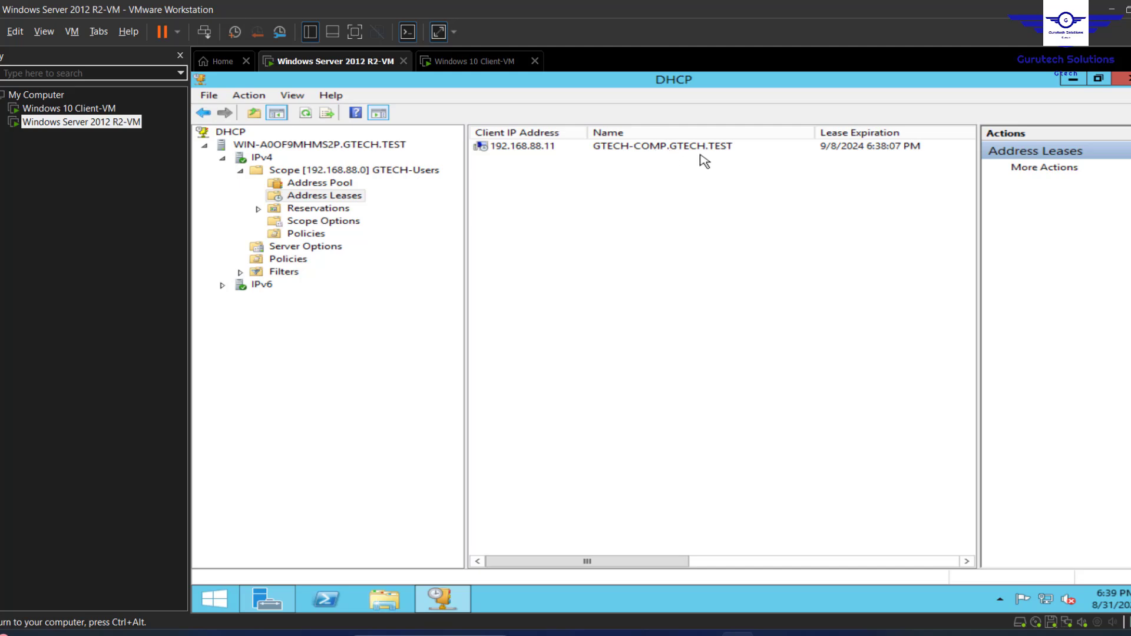
left_click(527, 146)
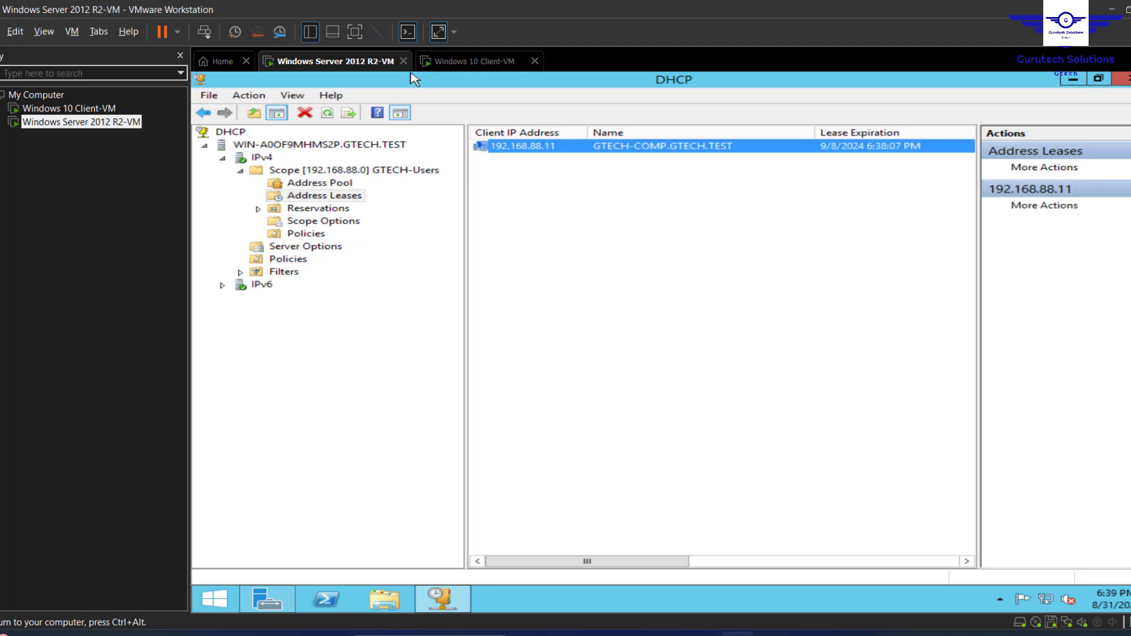
left_click(476, 60)
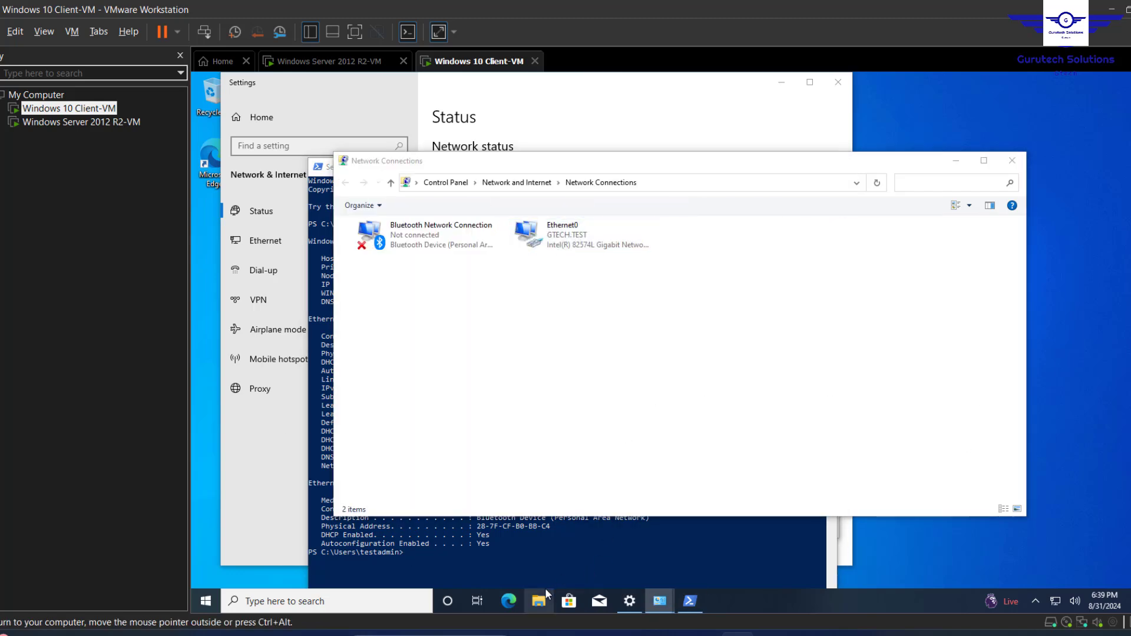
Step: Confirm the client's full computer name GTECH-COMP.GTECH.TEST, then return to the Server 2012 R2 VM
left_click(538, 601)
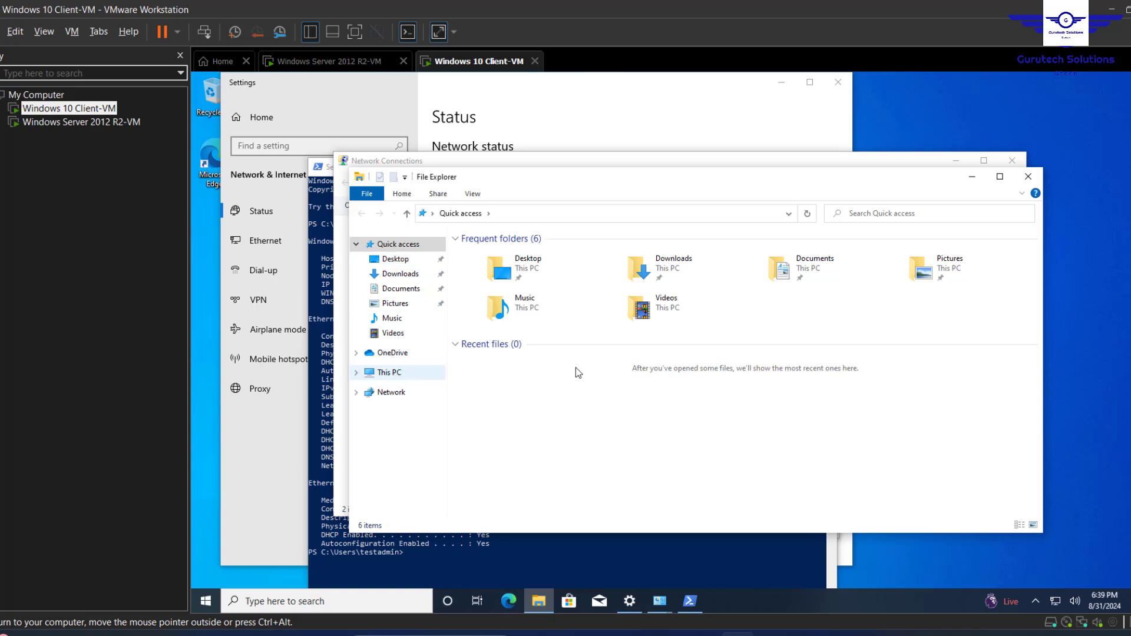
left_click(389, 372)
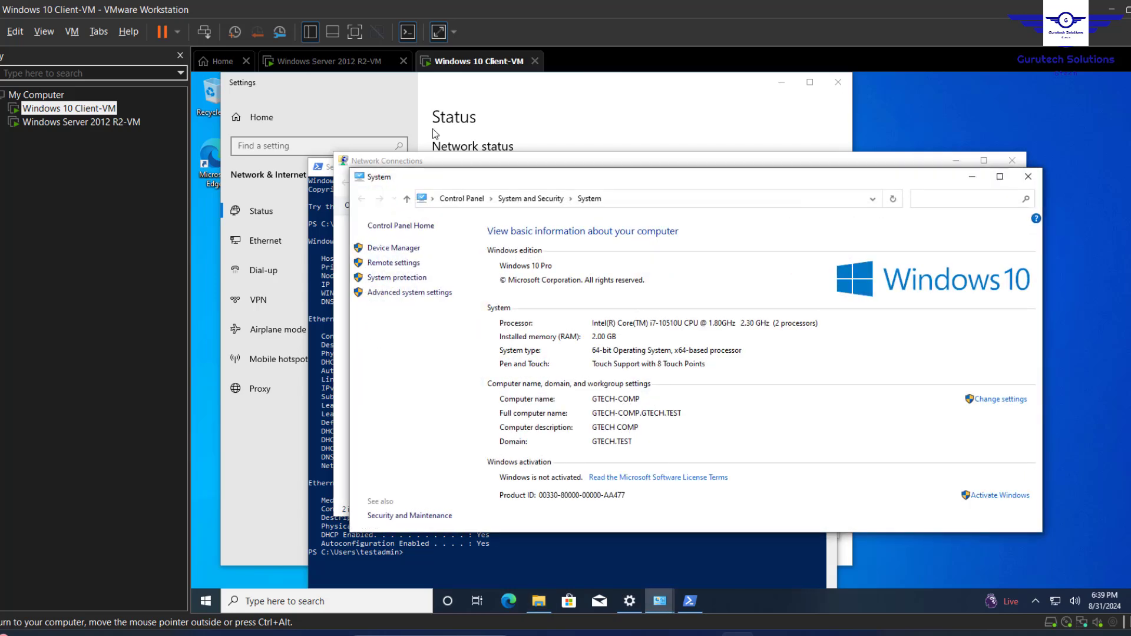
left_click(332, 61)
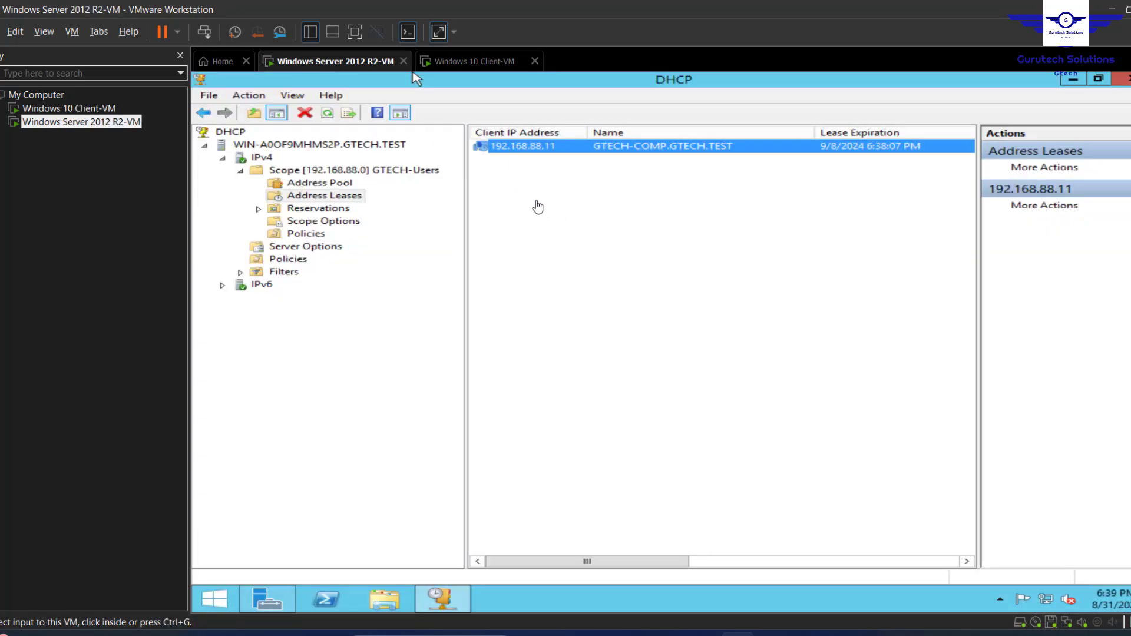
mouse_move(568, 177)
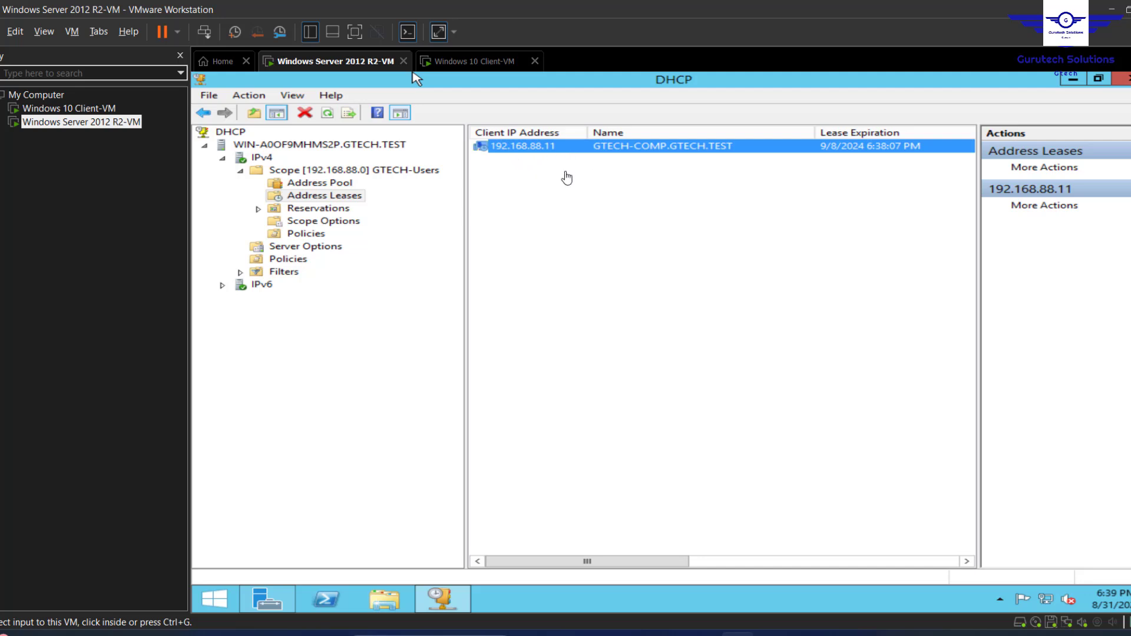
mouse_move(614, 251)
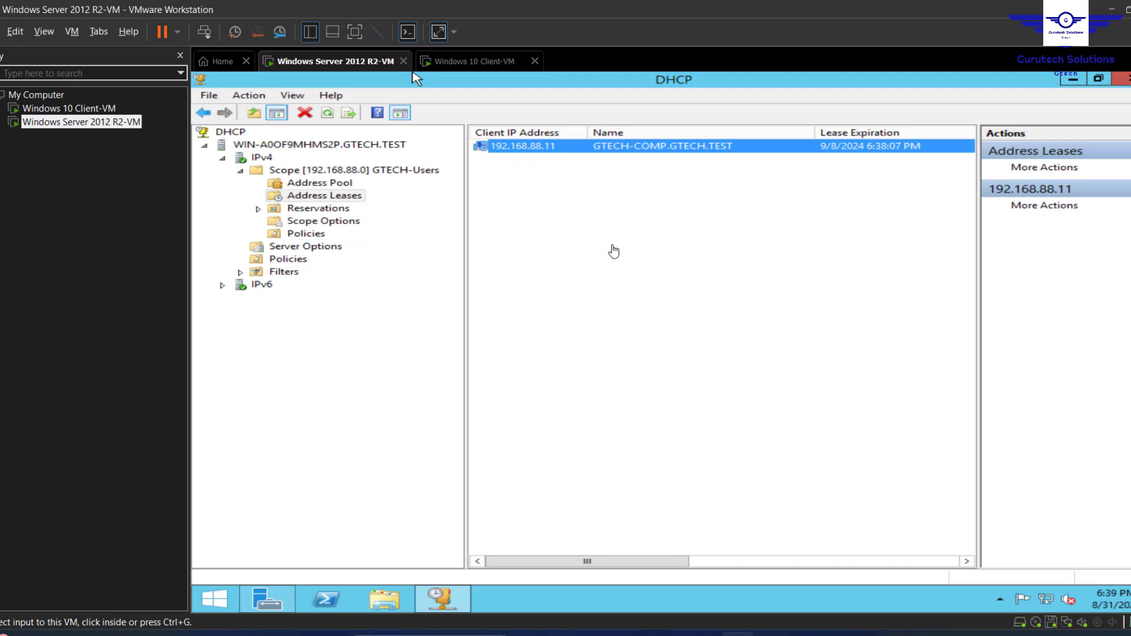
mouse_move(459, 250)
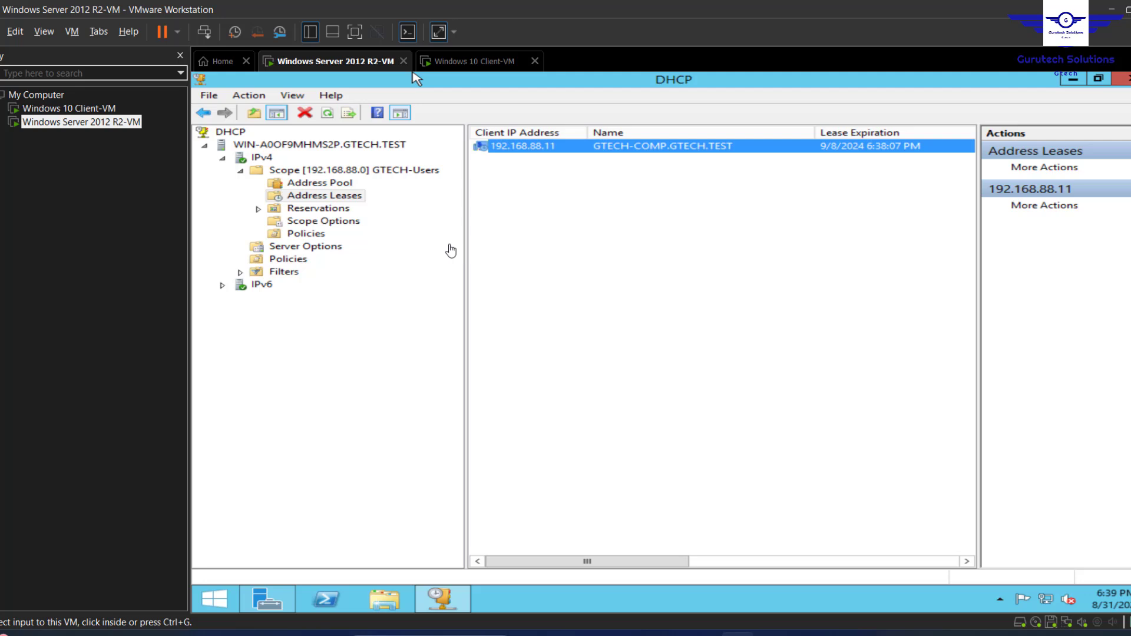
mouse_move(489, 427)
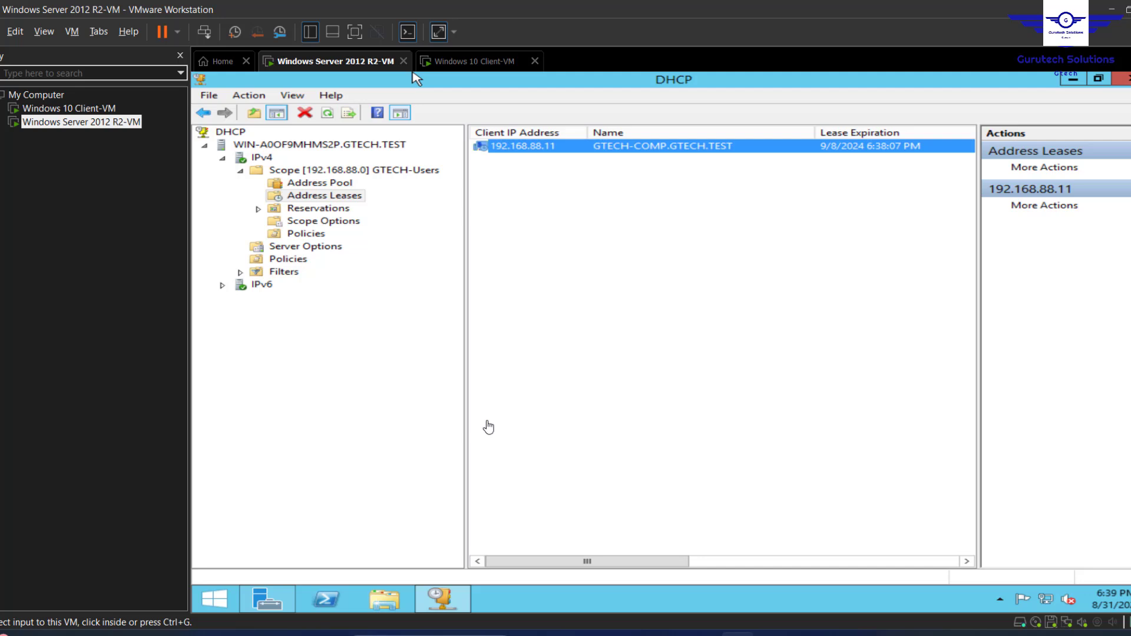
mouse_move(469, 73)
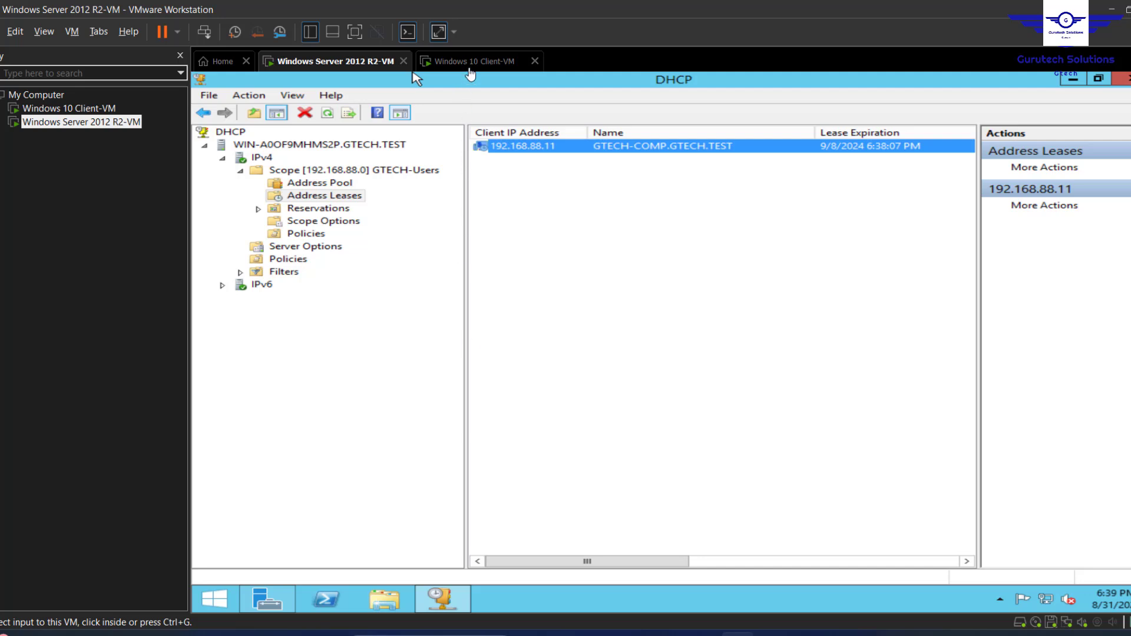
left_click(475, 61)
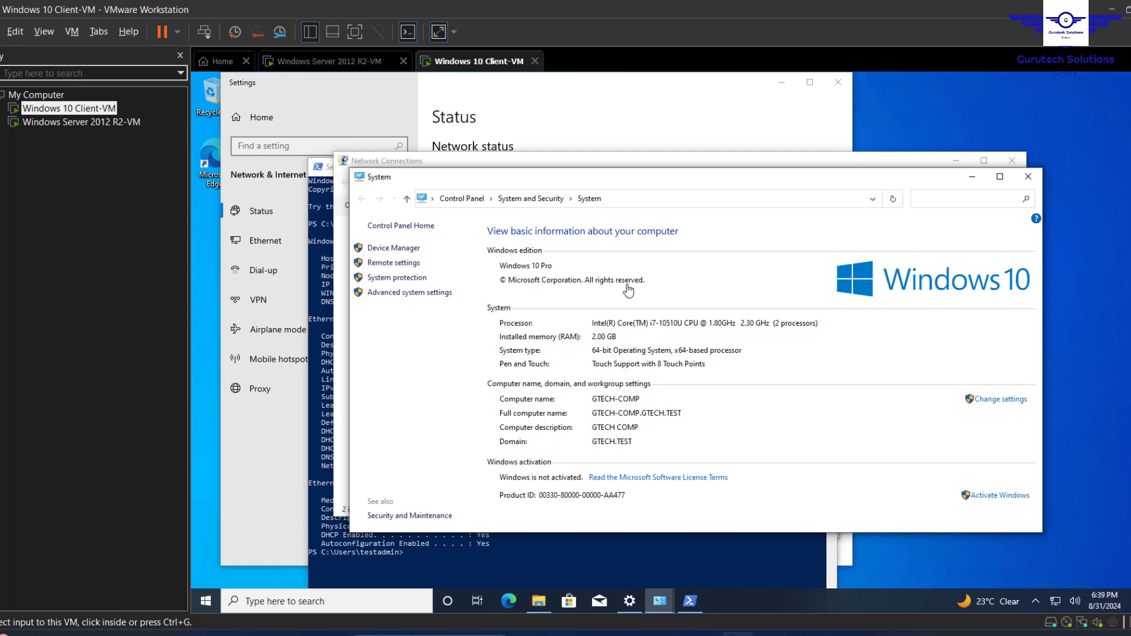
mouse_move(533, 144)
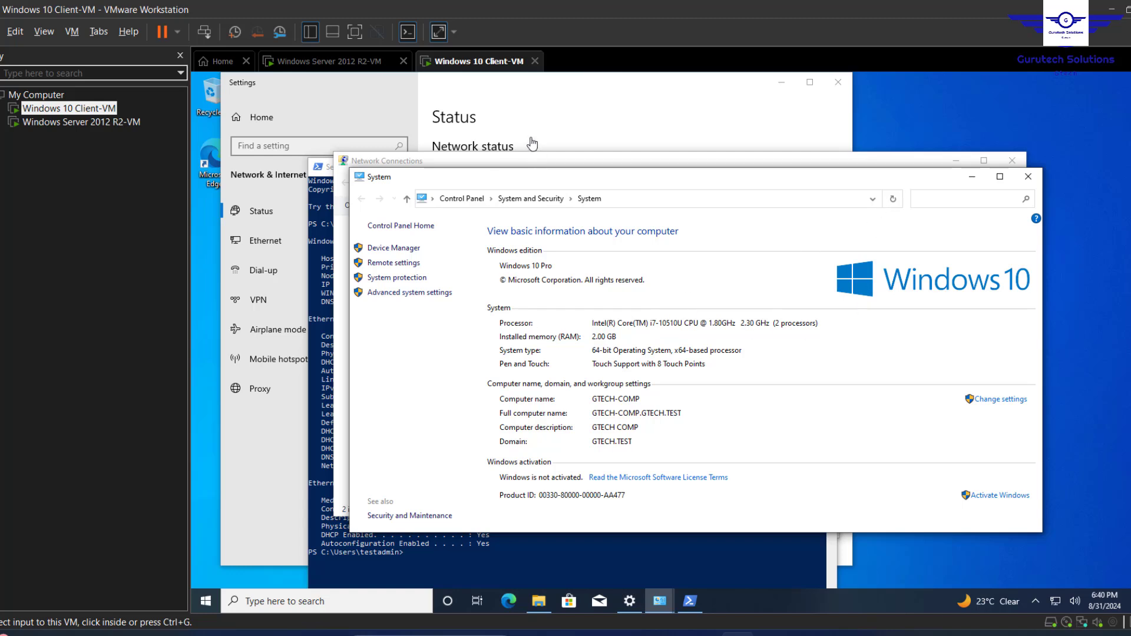
mouse_move(300, 77)
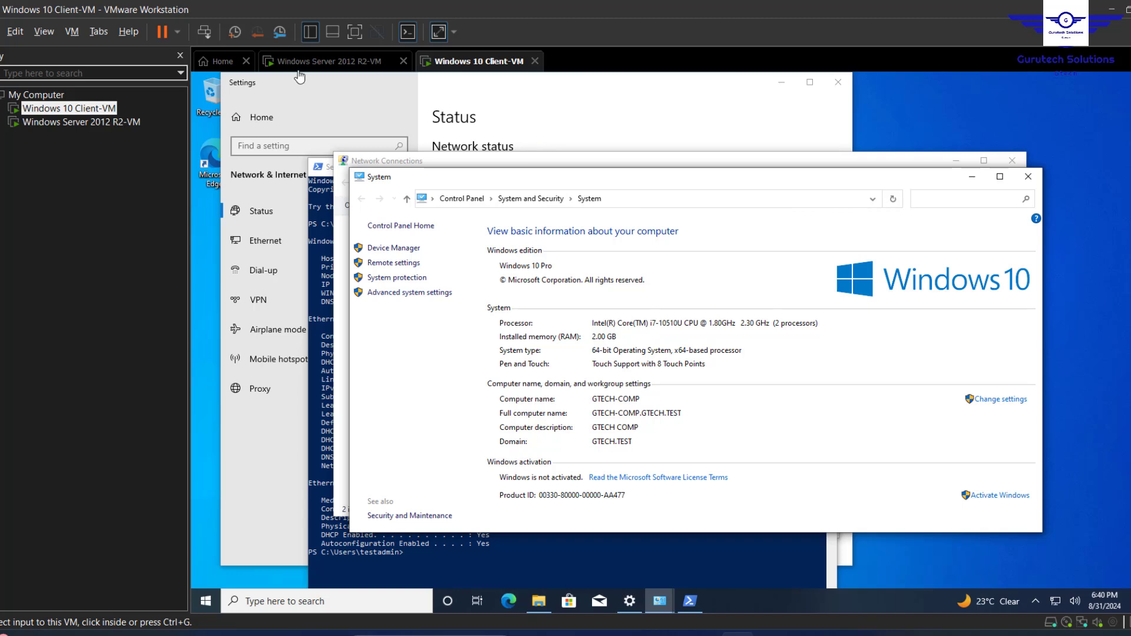
mouse_move(348, 67)
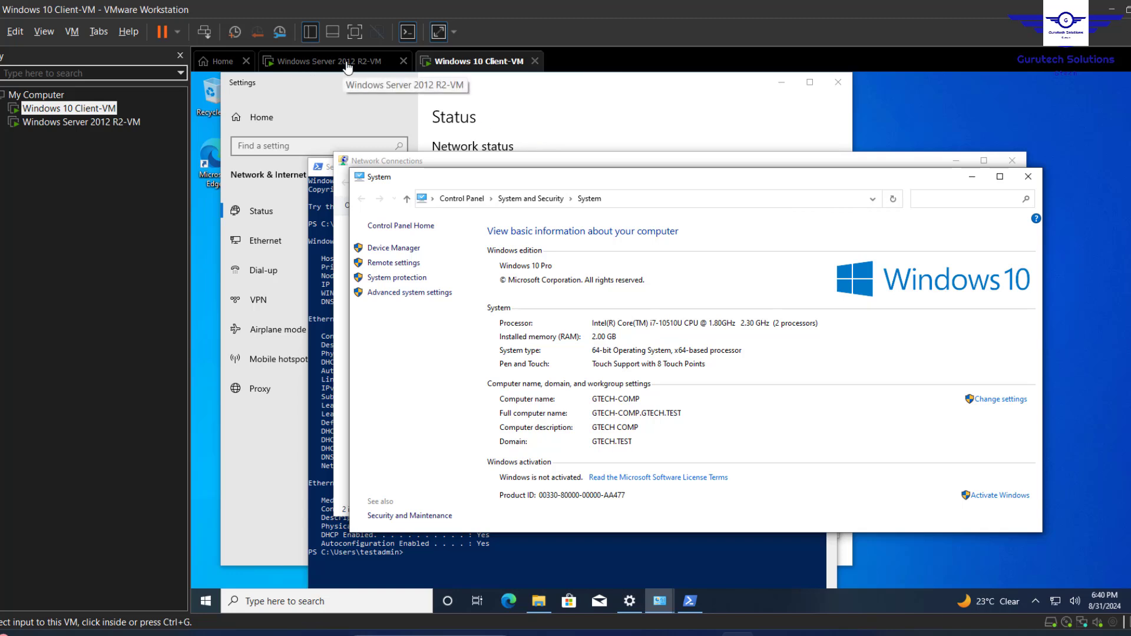
left_click(329, 60)
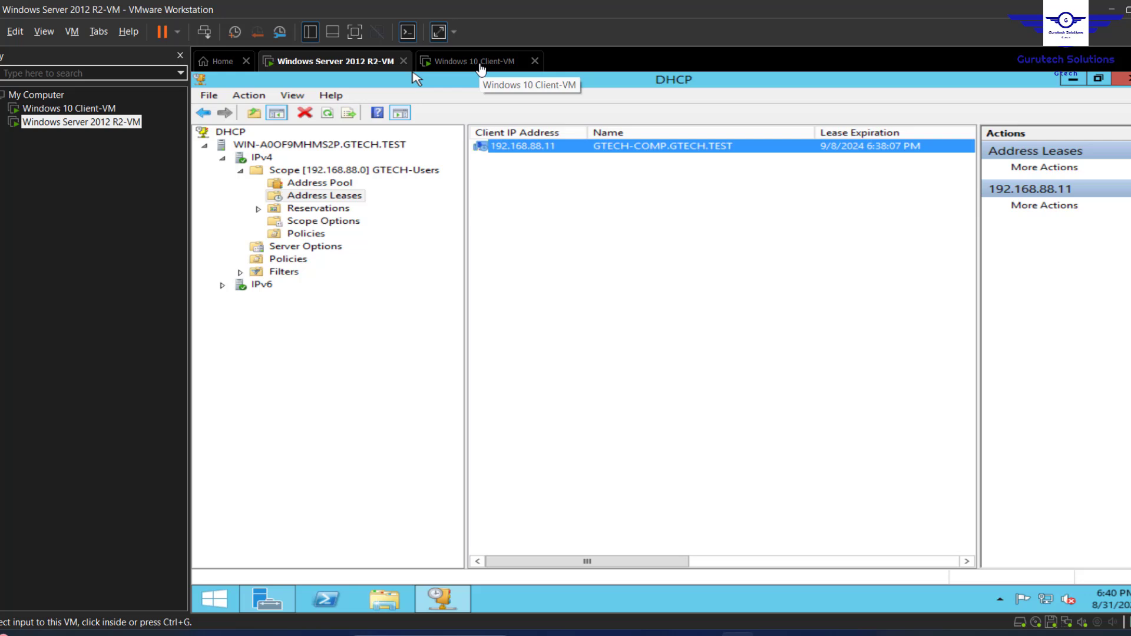
mouse_move(898, 467)
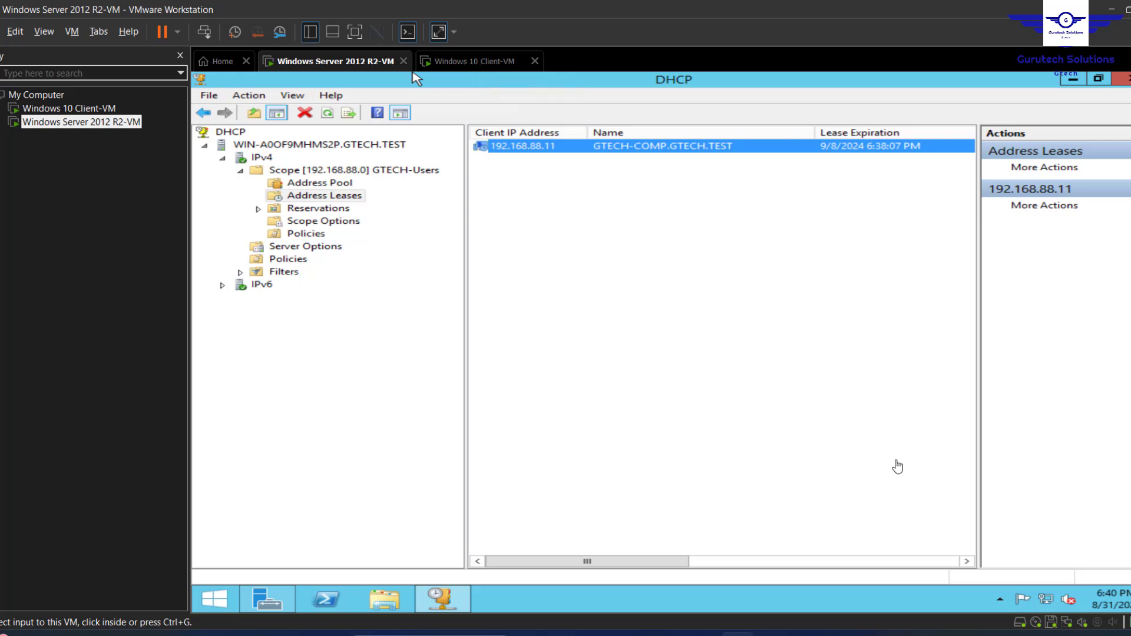